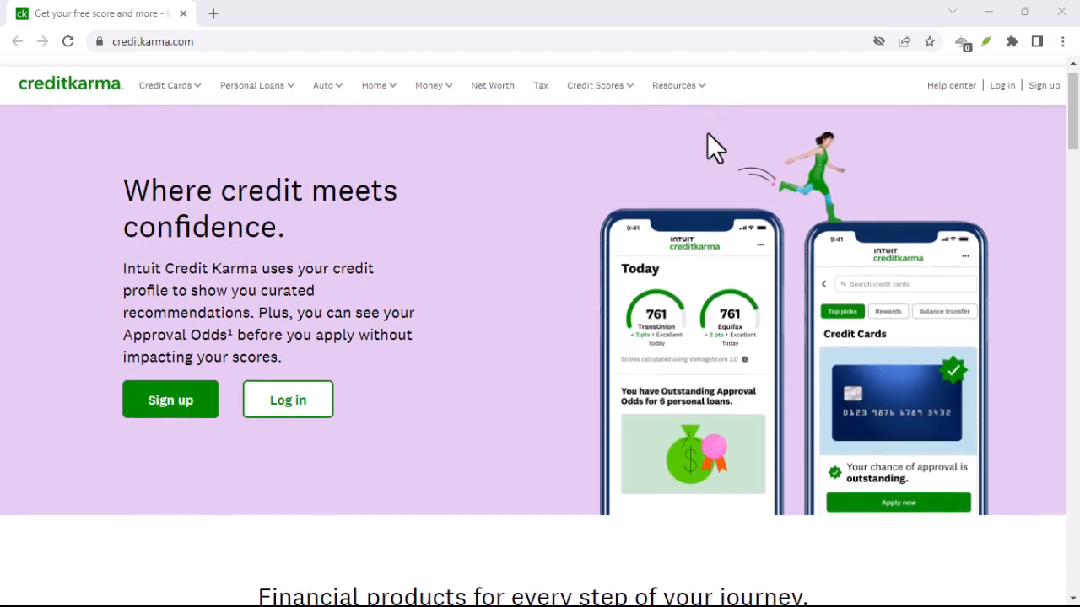
{"action": "scroll", "scroll_direction": "down", "scroll_amount": 3}
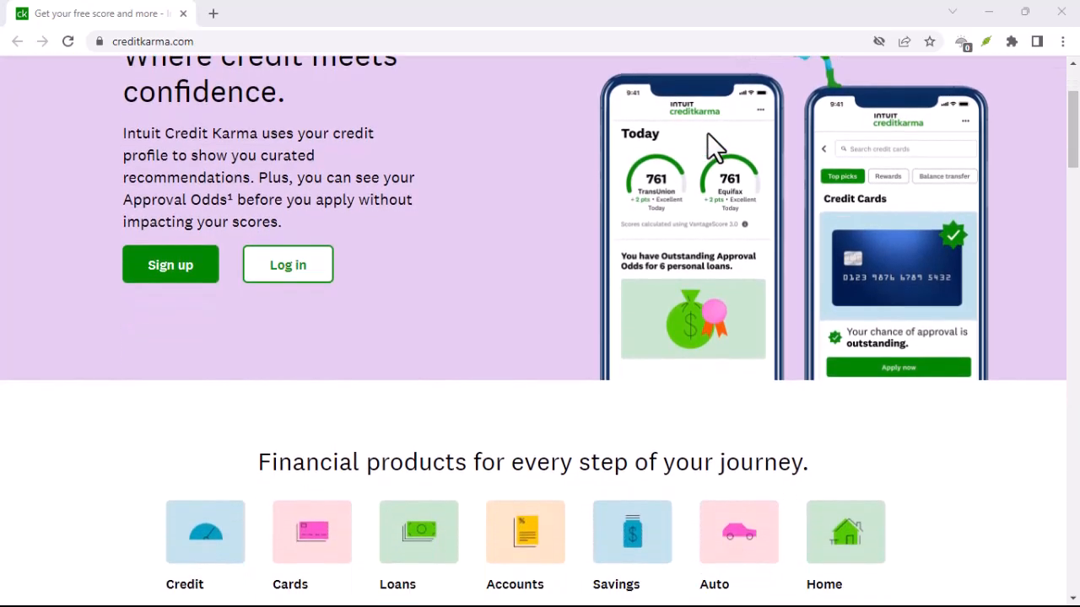
{"action": "scroll", "scroll_direction": "down", "scroll_amount": 3}
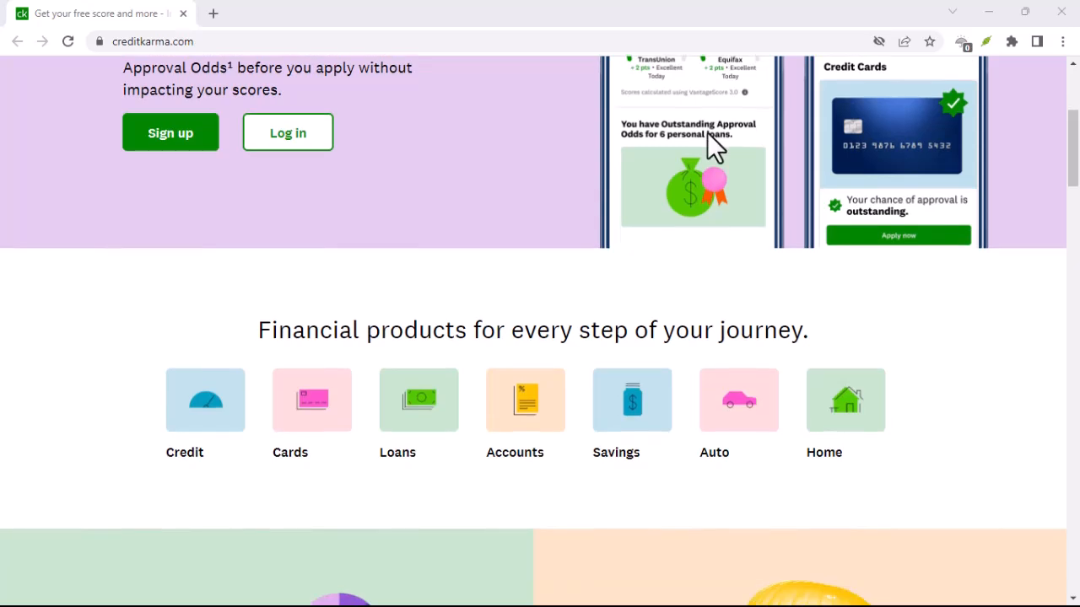
{"action": "scroll", "scroll_direction": "down", "scroll_amount": 3}
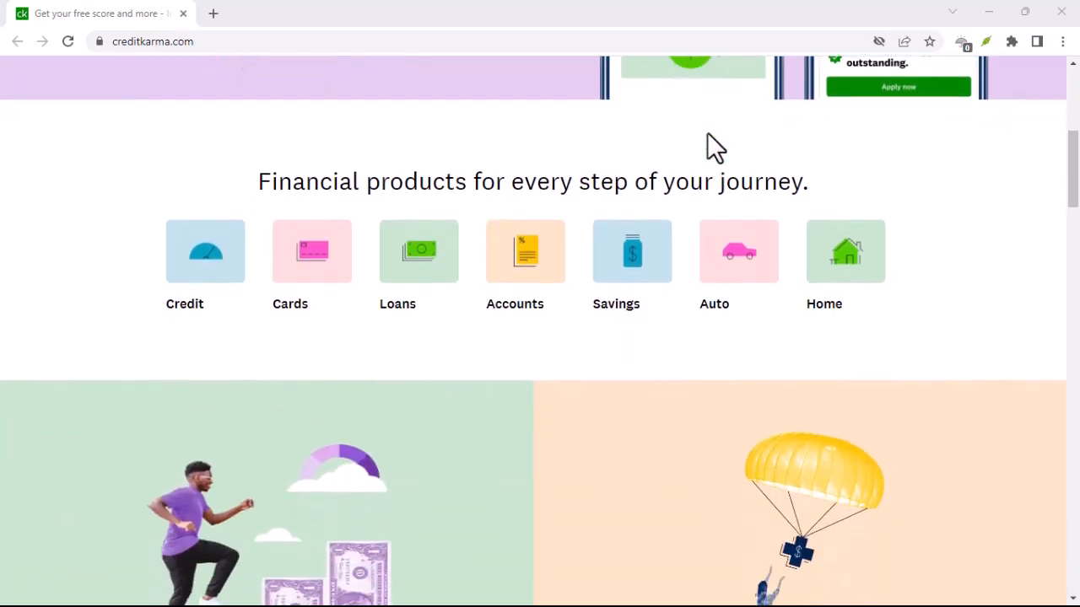
{"action": "scroll", "scroll_direction": "down", "scroll_amount": 3}
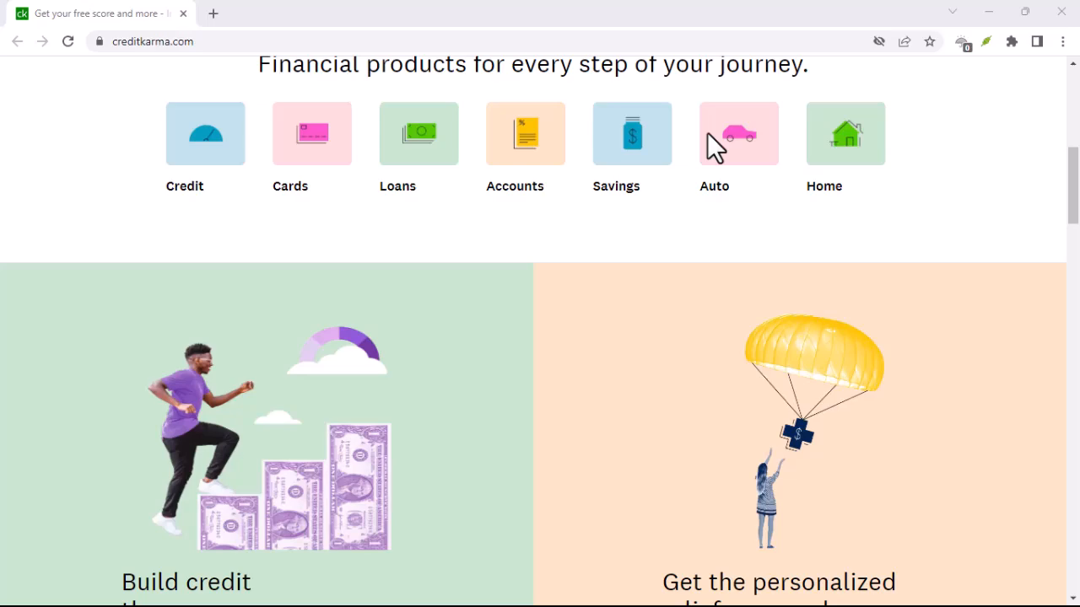
{"action": "scroll", "scroll_direction": "down", "scroll_amount": 3}
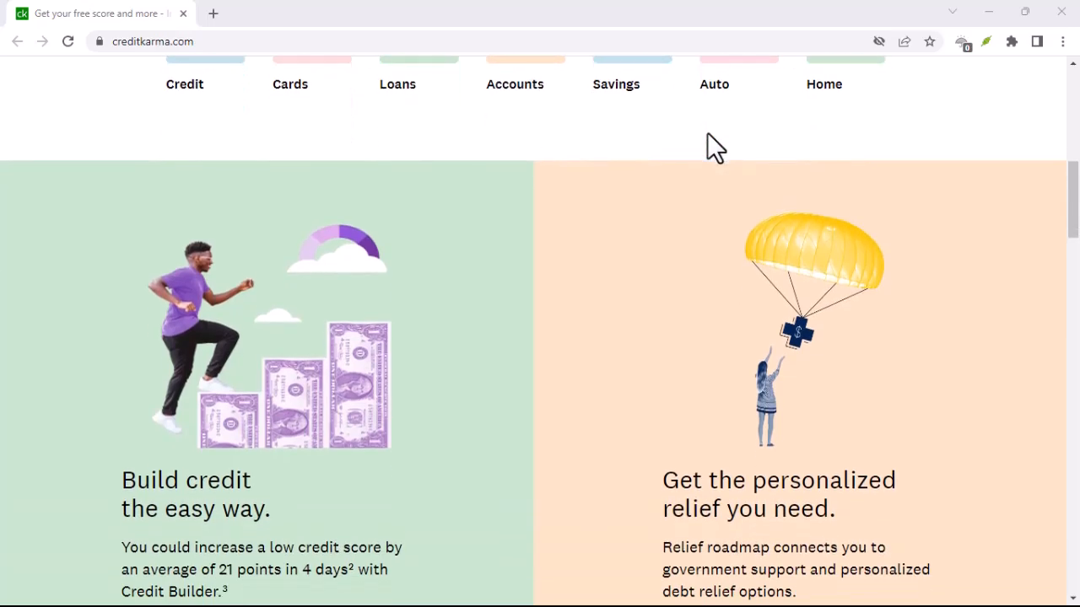
{"action": "scroll", "scroll_direction": "down", "scroll_amount": 3}
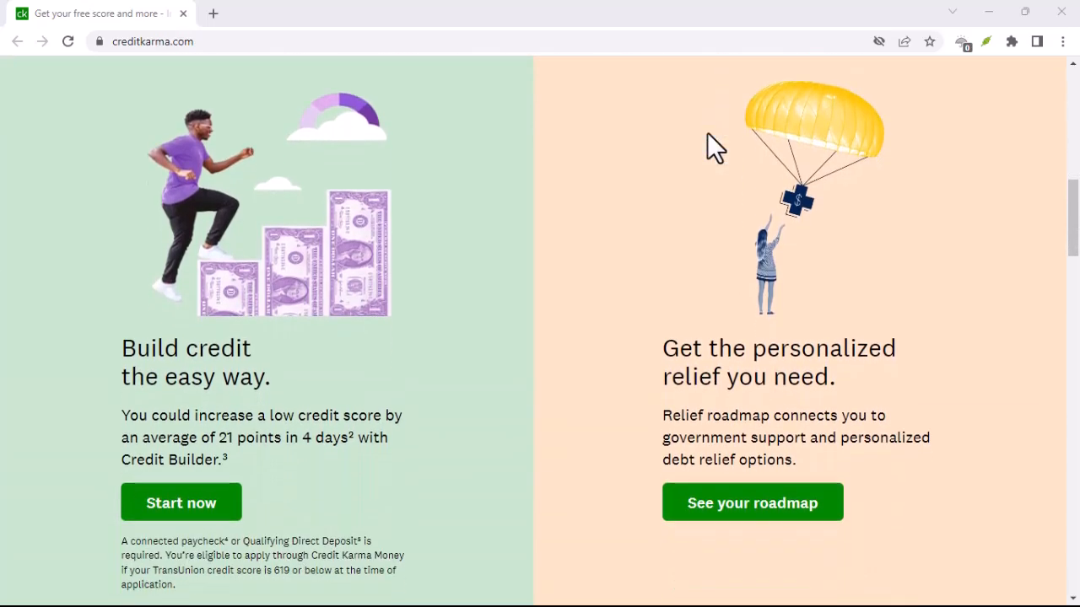
{"action": "scroll", "scroll_direction": "down", "scroll_amount": 3}
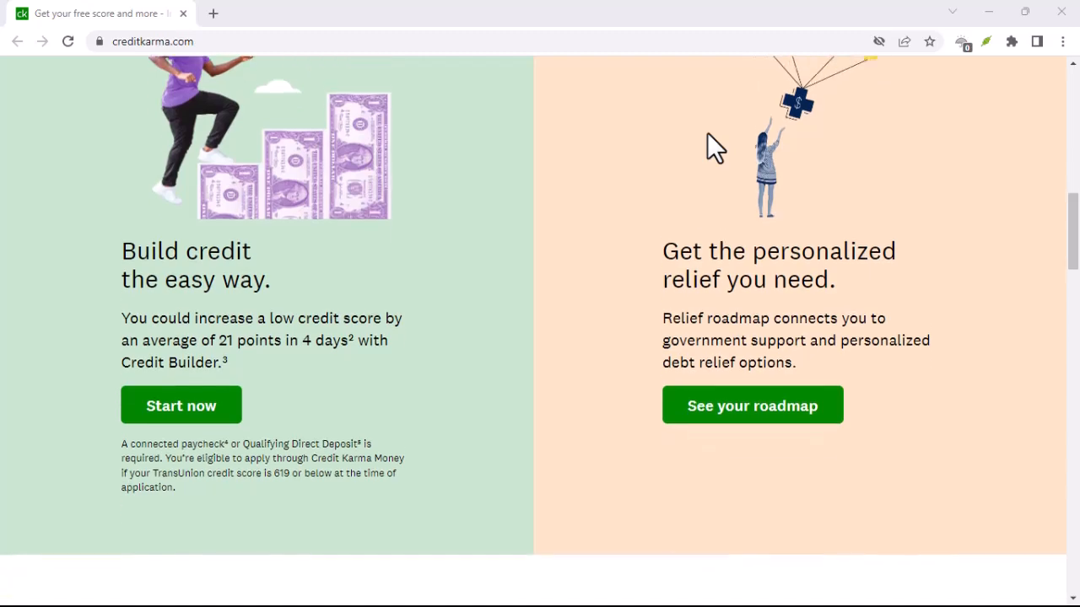
{"action": "scroll", "scroll_direction": "down", "scroll_amount": 3}
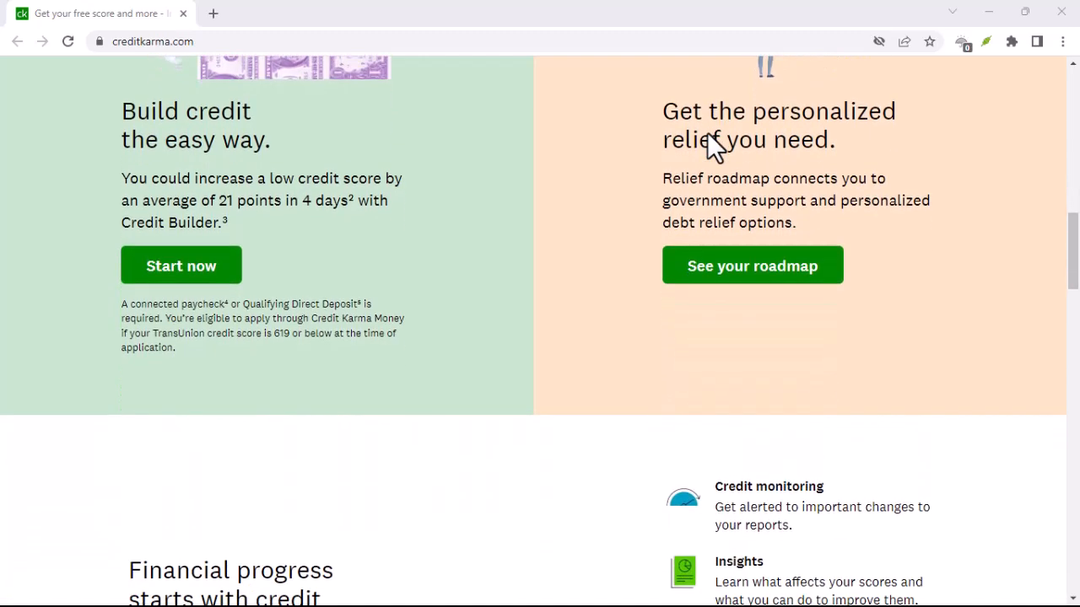
{"action": "scroll", "scroll_direction": "down", "scroll_amount": 3}
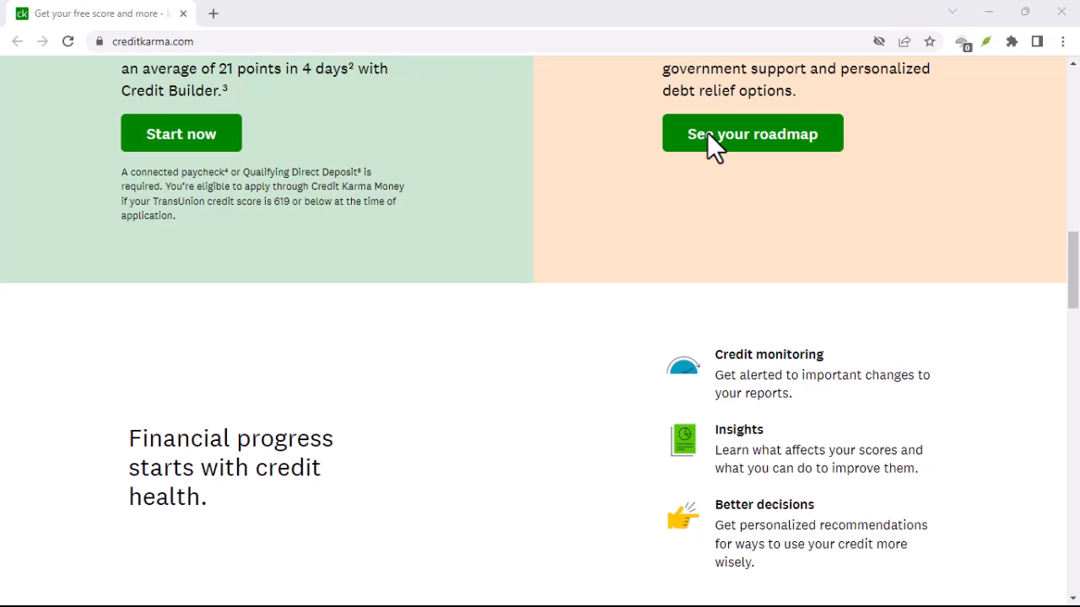
{"action": "scroll", "scroll_direction": "down", "scroll_amount": 3}
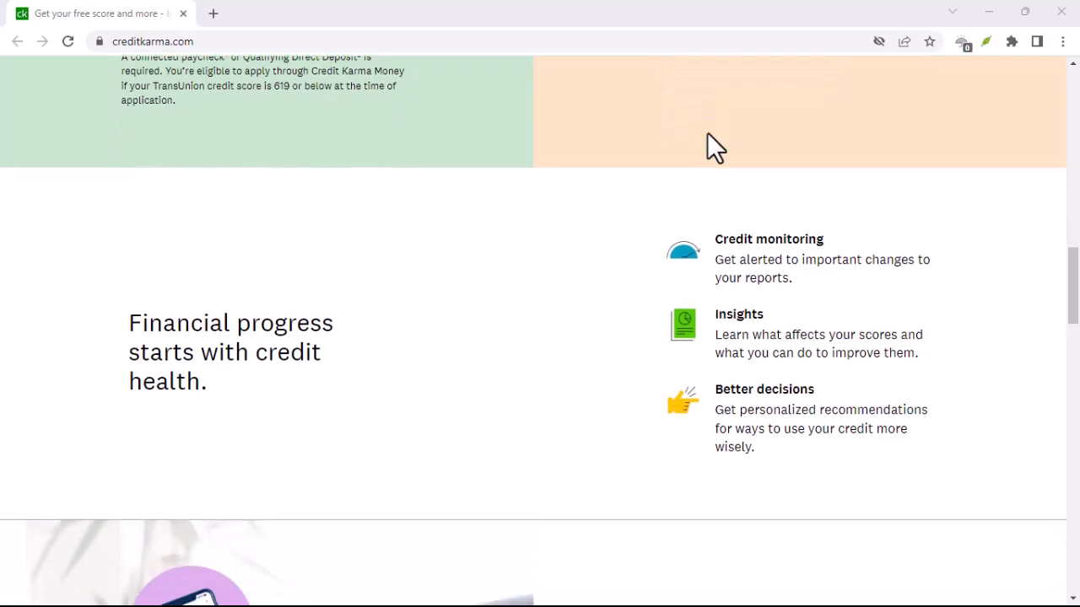
{"action": "scroll", "scroll_direction": "down", "scroll_amount": 3}
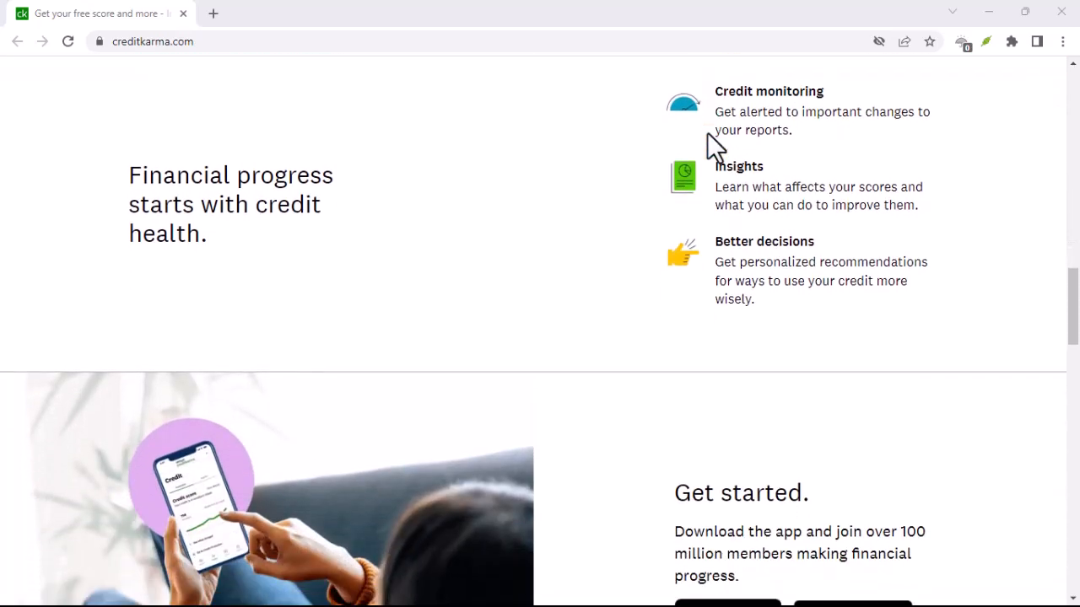
{"action": "scroll", "scroll_direction": "down", "scroll_amount": 3}
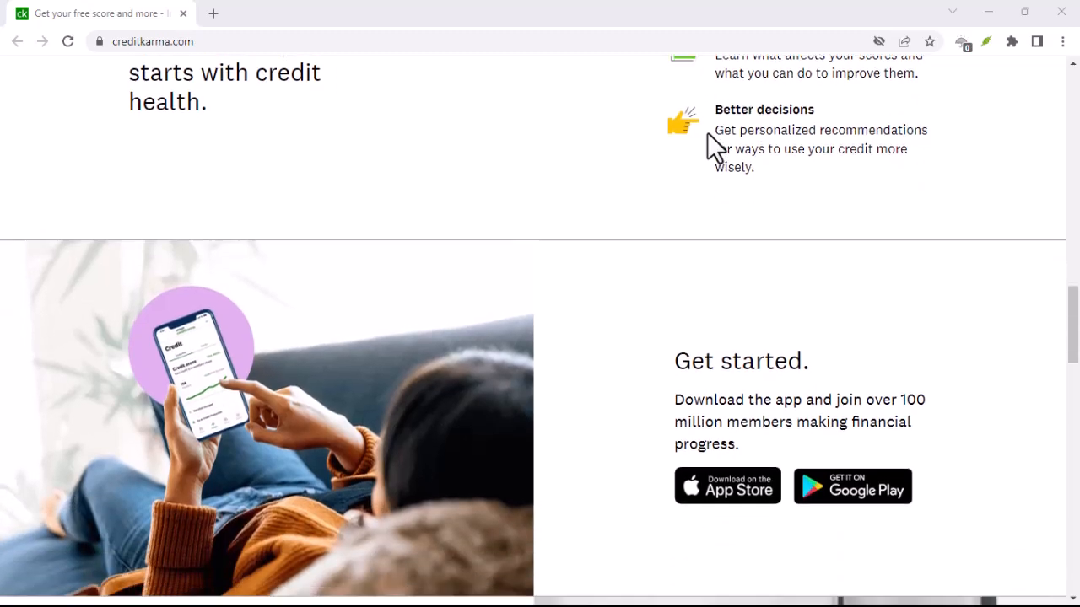
{"action": "scroll", "scroll_direction": "down", "scroll_amount": 3}
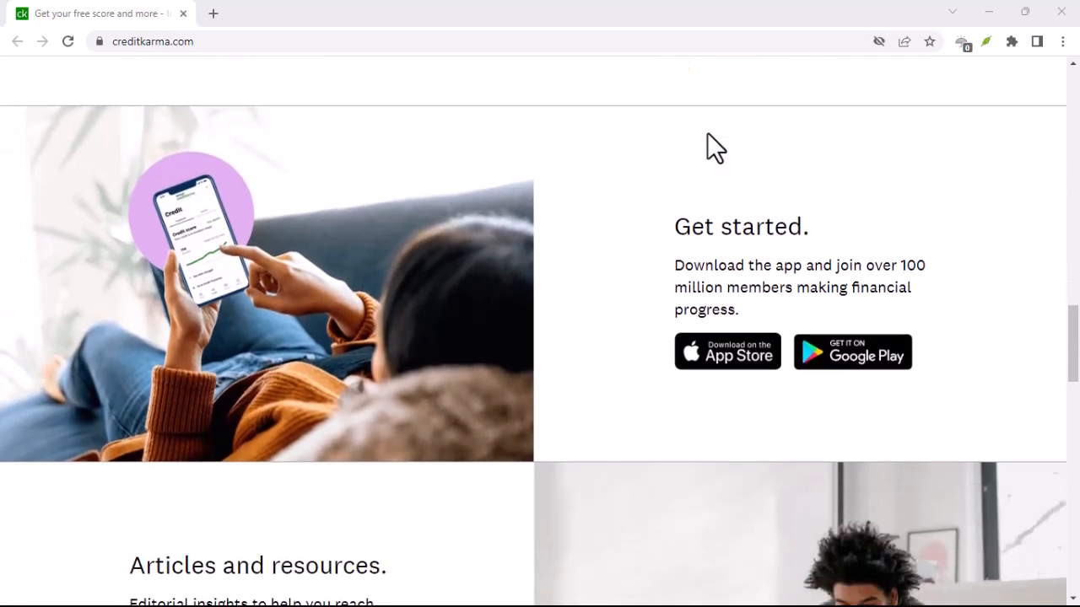
{"action": "scroll", "scroll_direction": "down", "scroll_amount": 3}
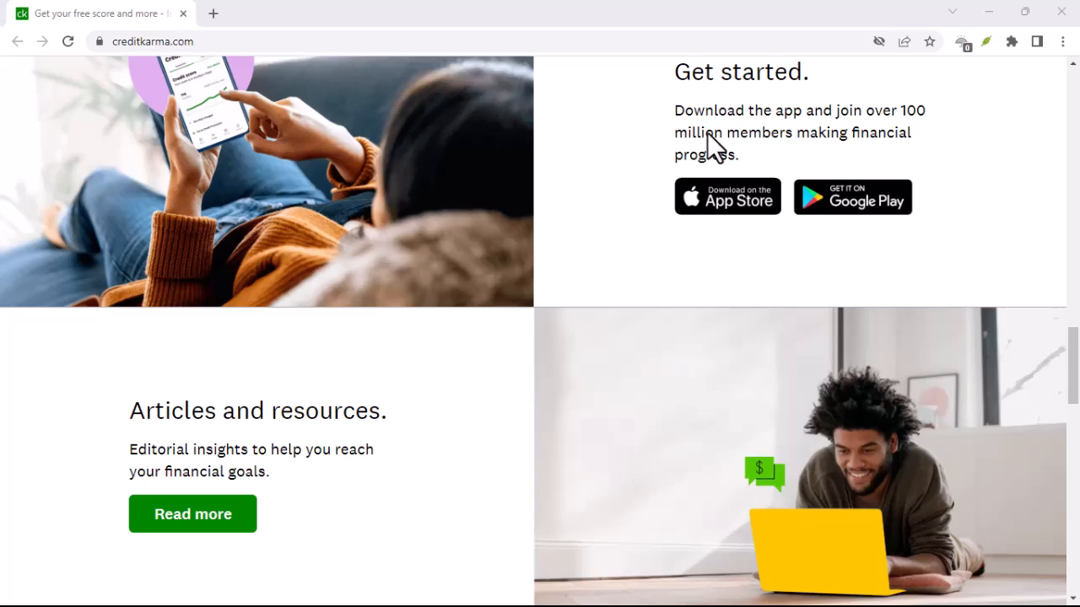
{"action": "scroll", "scroll_direction": "down", "scroll_amount": 3}
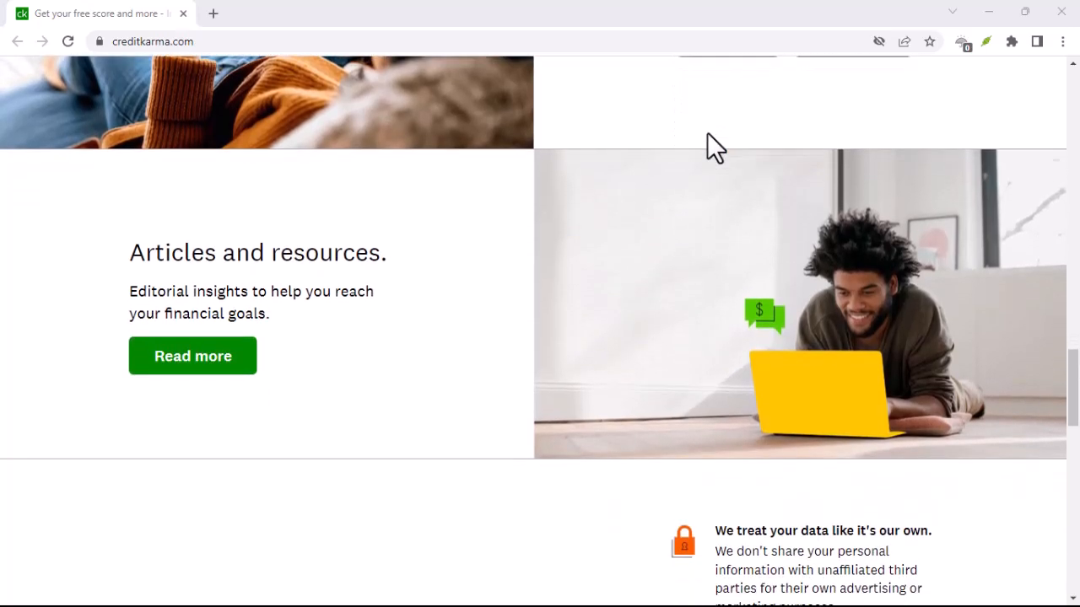
{"action": "scroll", "scroll_direction": "down", "scroll_amount": 3}
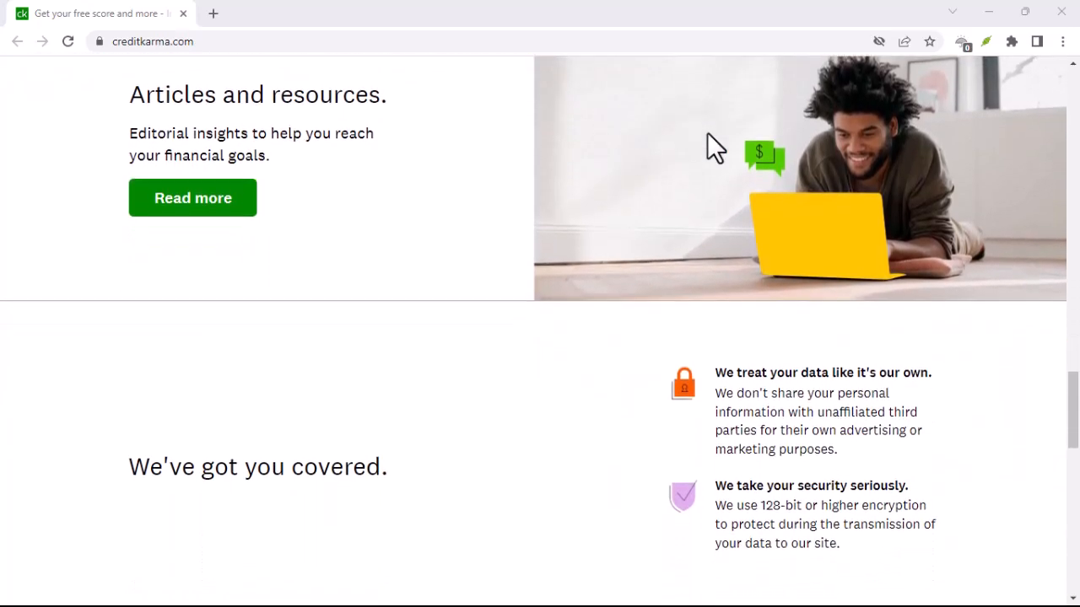
{"action": "scroll", "scroll_direction": "down", "scroll_amount": 3}
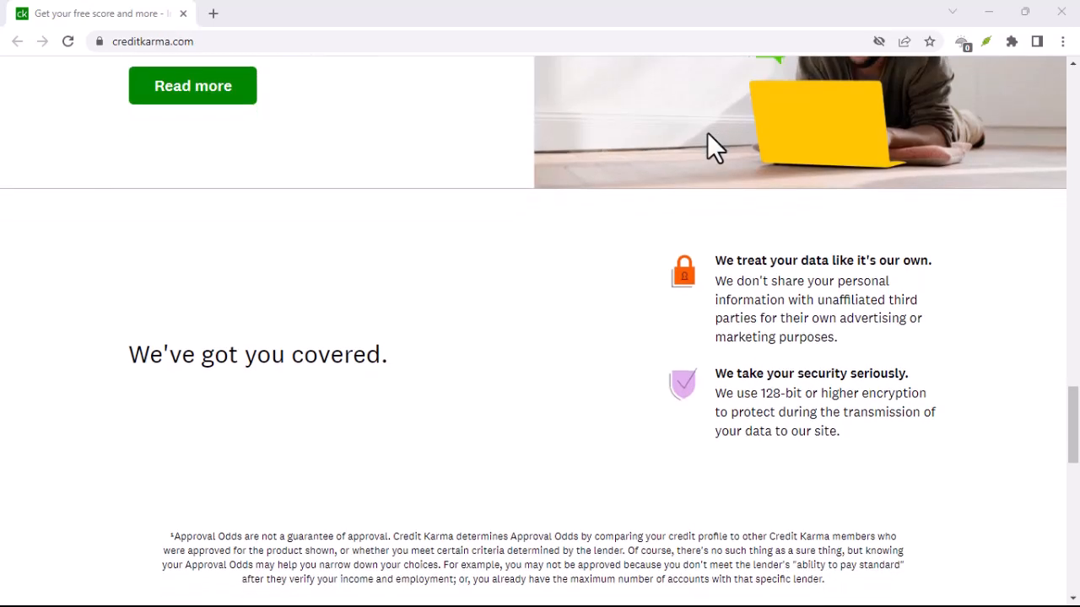
{"action": "scroll", "scroll_direction": "down", "scroll_amount": 3}
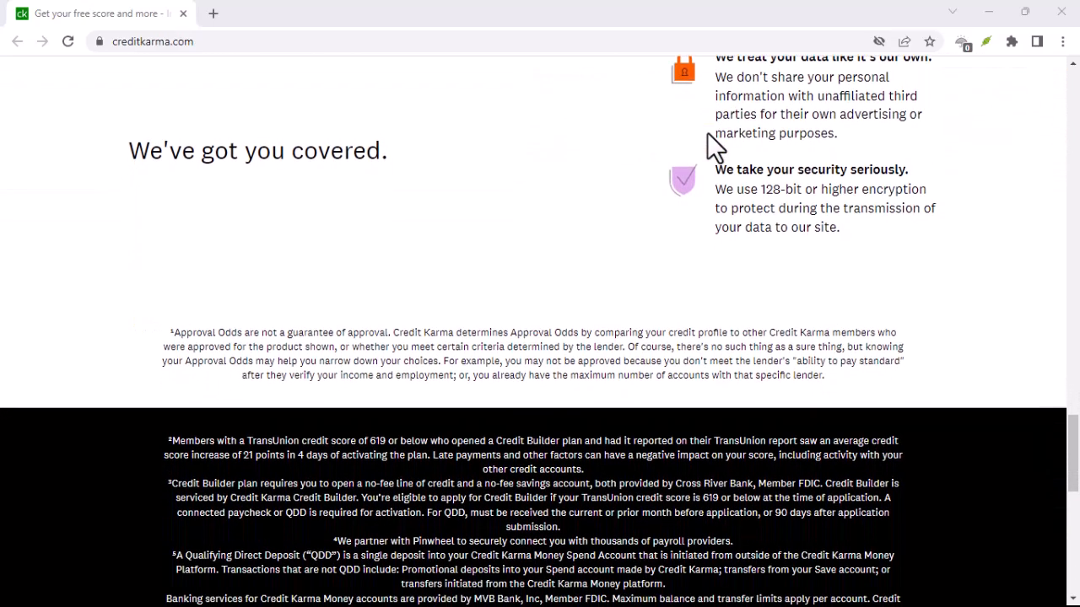
{"action": "scroll", "scroll_direction": "down", "scroll_amount": 3}
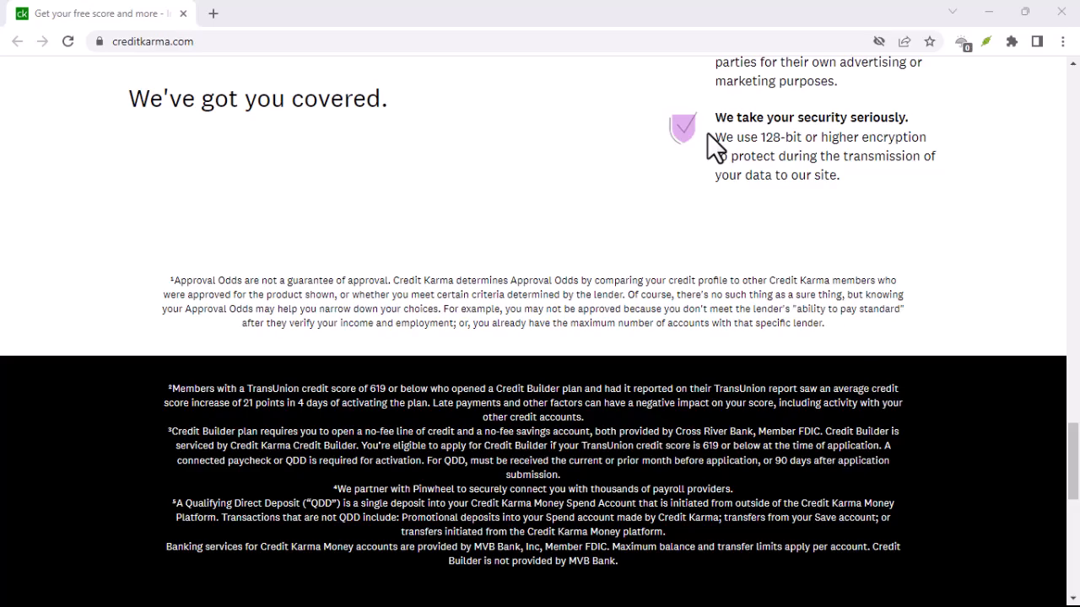
{"action": "scroll", "scroll_direction": "down", "scroll_amount": 3}
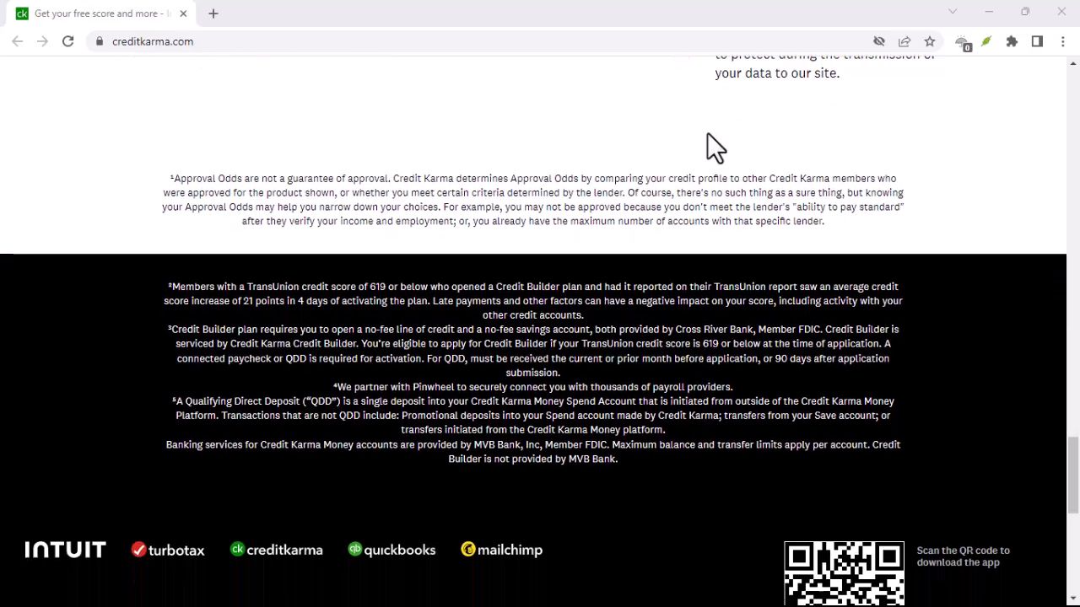
{"action": "scroll", "scroll_direction": "down", "scroll_amount": 3}
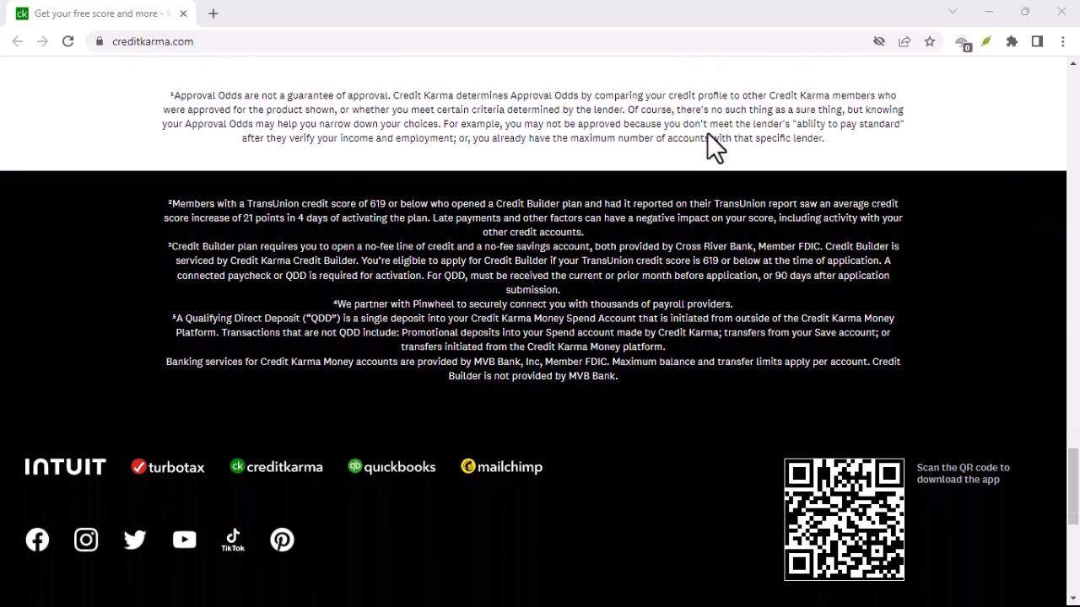
{"action": "scroll", "scroll_direction": "down", "scroll_amount": 3}
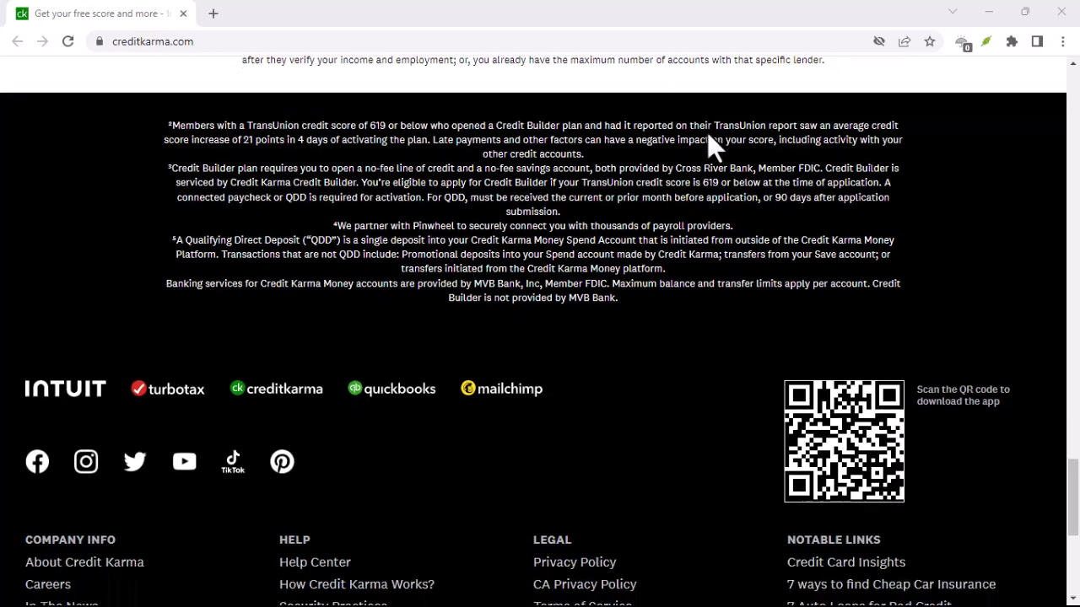
{"action": "scroll", "scroll_direction": "down", "scroll_amount": 3}
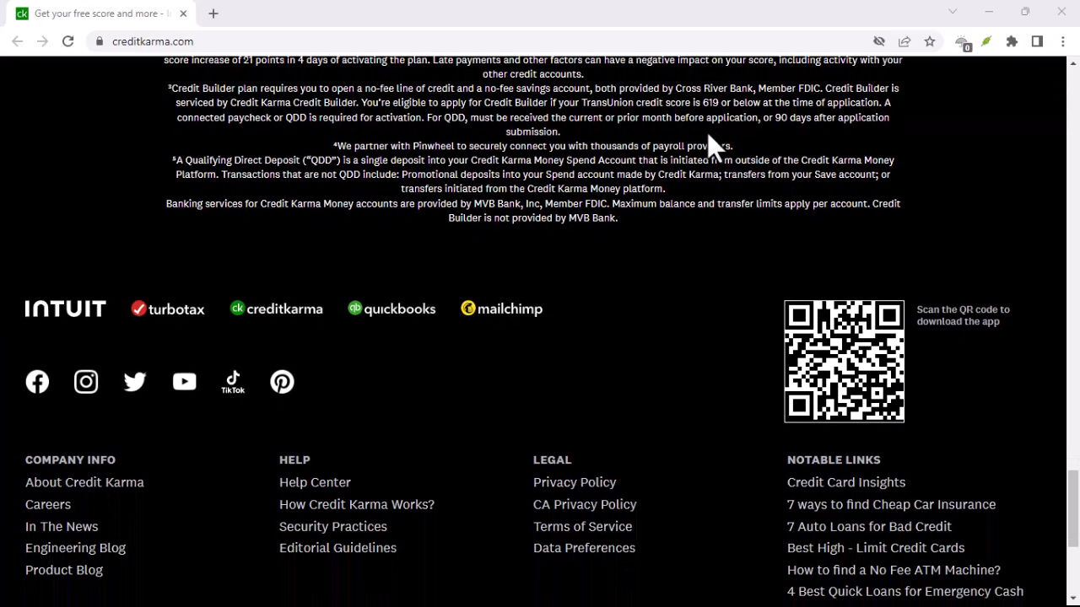
{"action": "scroll", "scroll_direction": "down", "scroll_amount": 3}
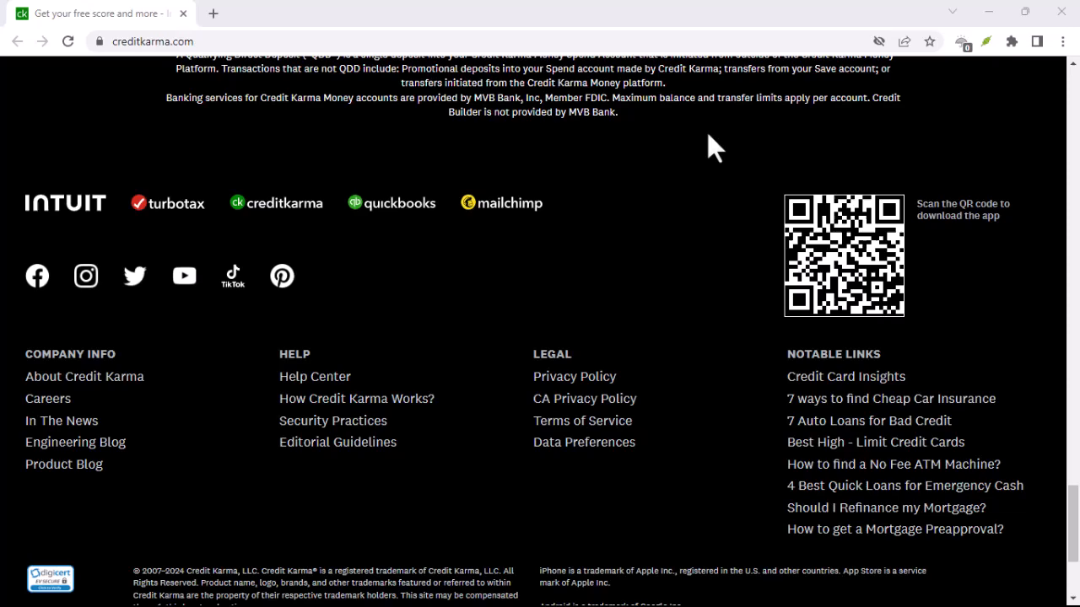
{"action": "scroll", "scroll_direction": "down", "scroll_amount": 3}
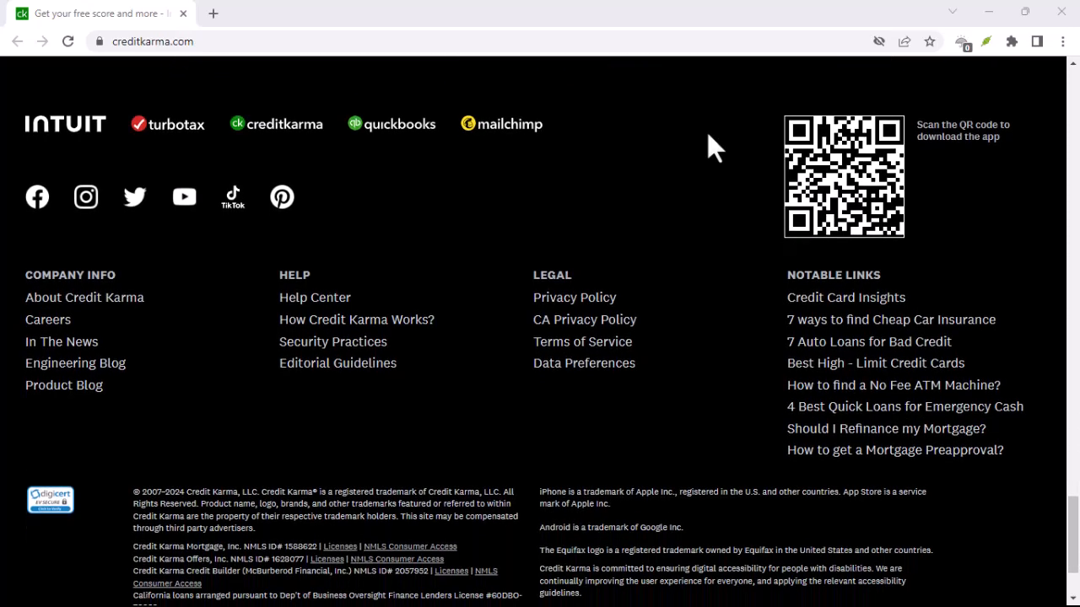
{"action": "scroll", "scroll_direction": "down", "scroll_amount": 3}
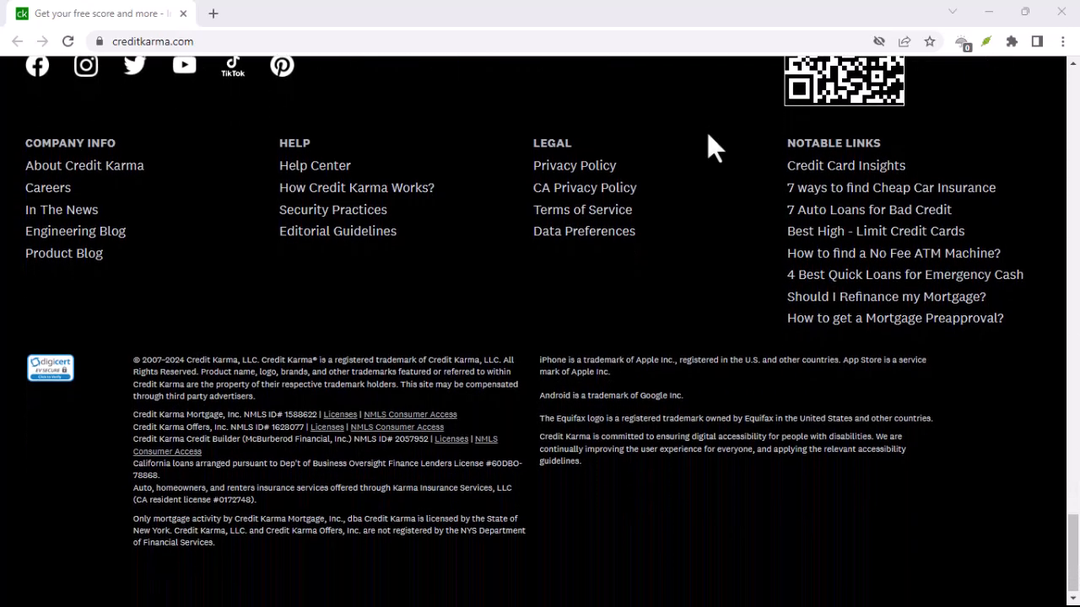
{"action": "scroll", "scroll_direction": "up", "scroll_amount": 3}
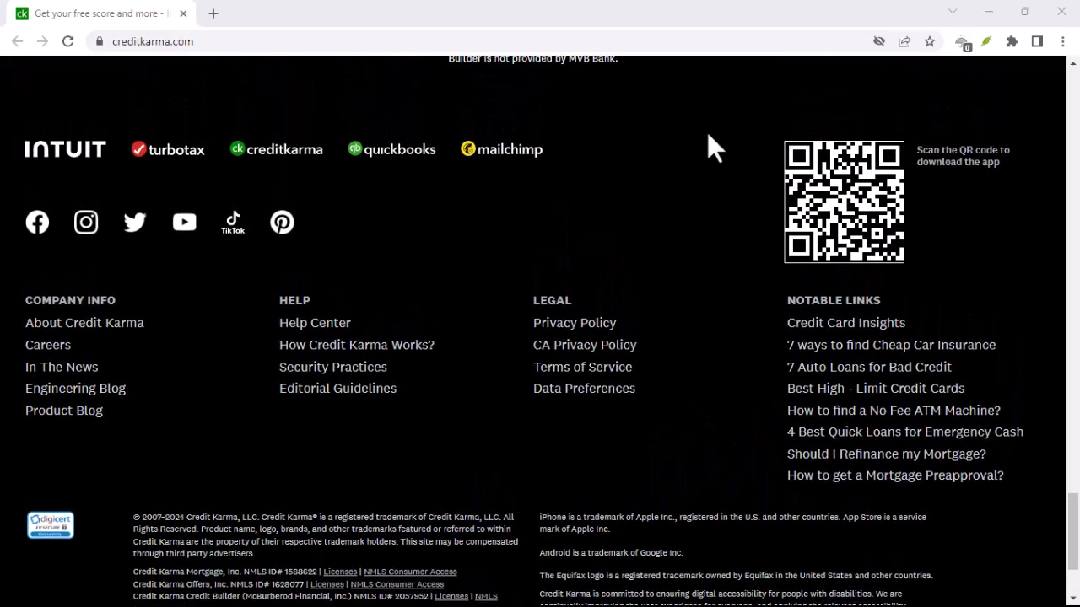
{"action": "scroll", "scroll_direction": "up", "scroll_amount": 3}
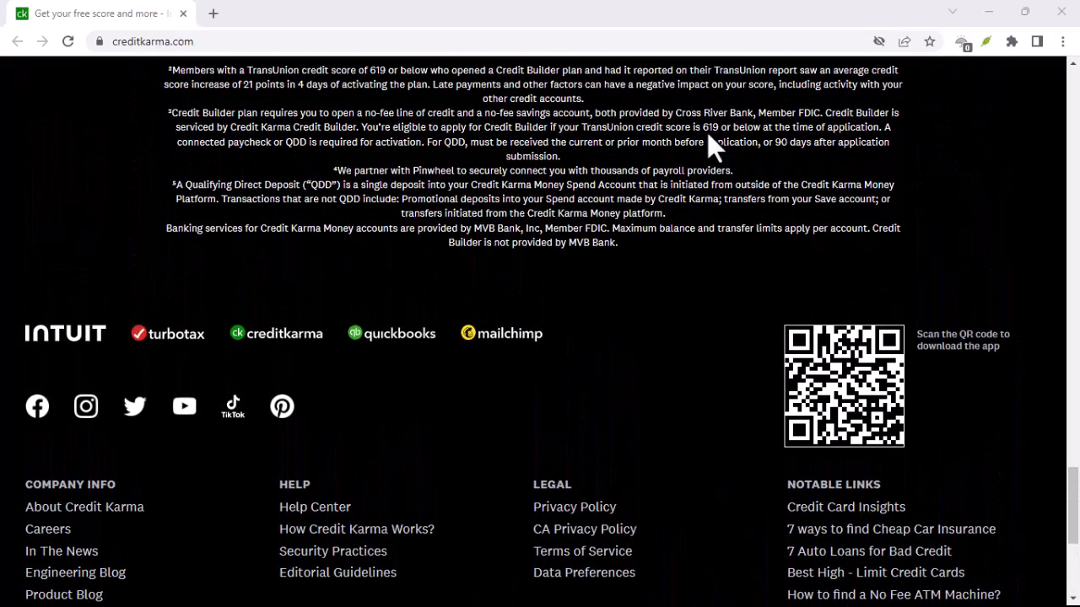
{"action": "scroll", "scroll_direction": "up", "scroll_amount": 3}
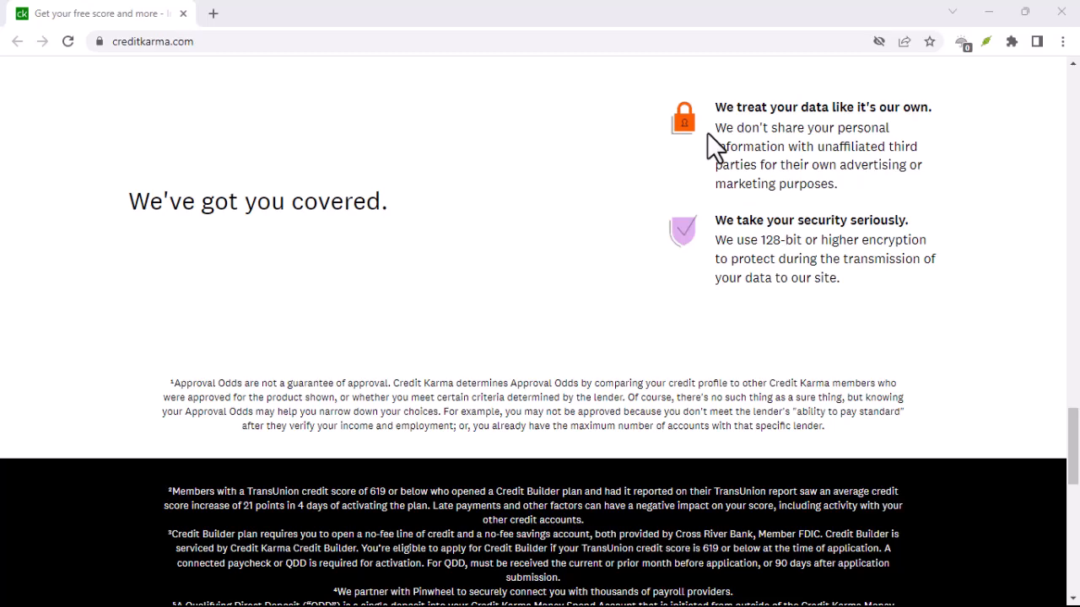
{"action": "scroll", "scroll_direction": "up", "scroll_amount": 3}
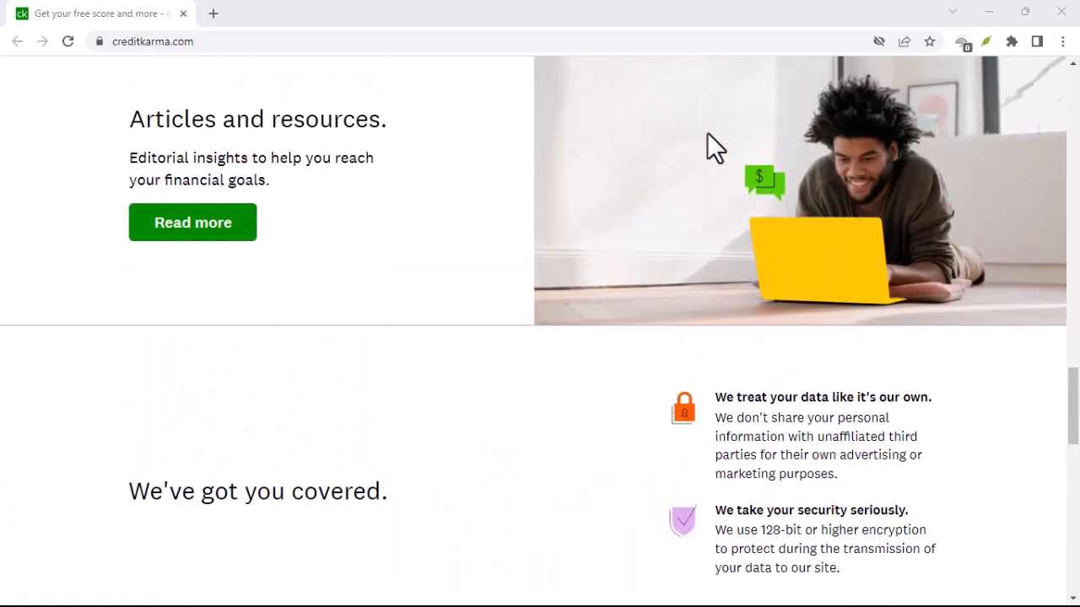
{"action": "scroll", "scroll_direction": "down", "scroll_amount": 3}
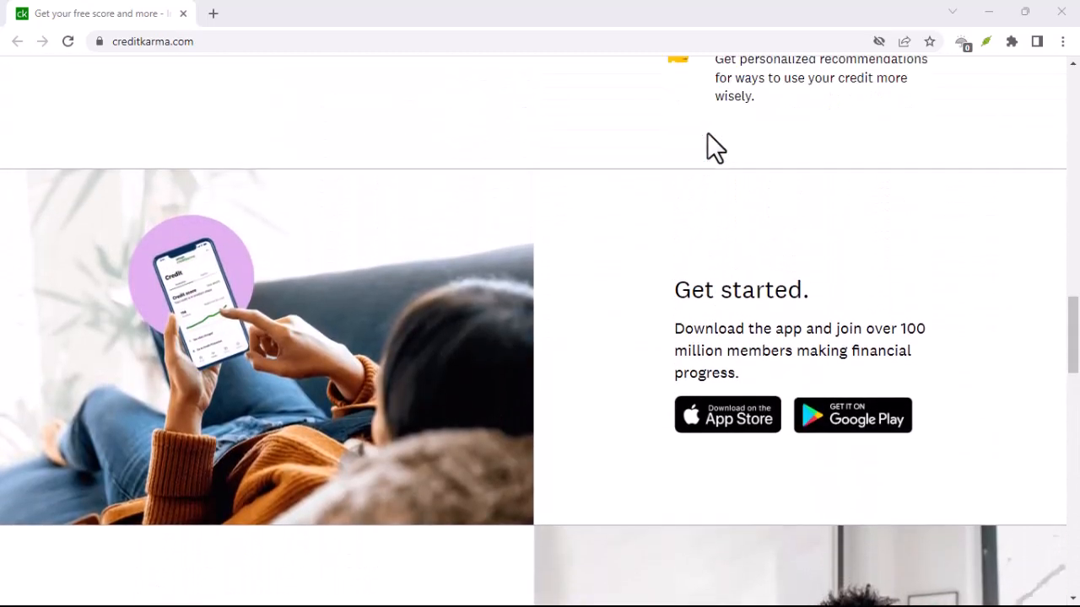
{"action": "scroll", "scroll_direction": "up", "scroll_amount": 3}
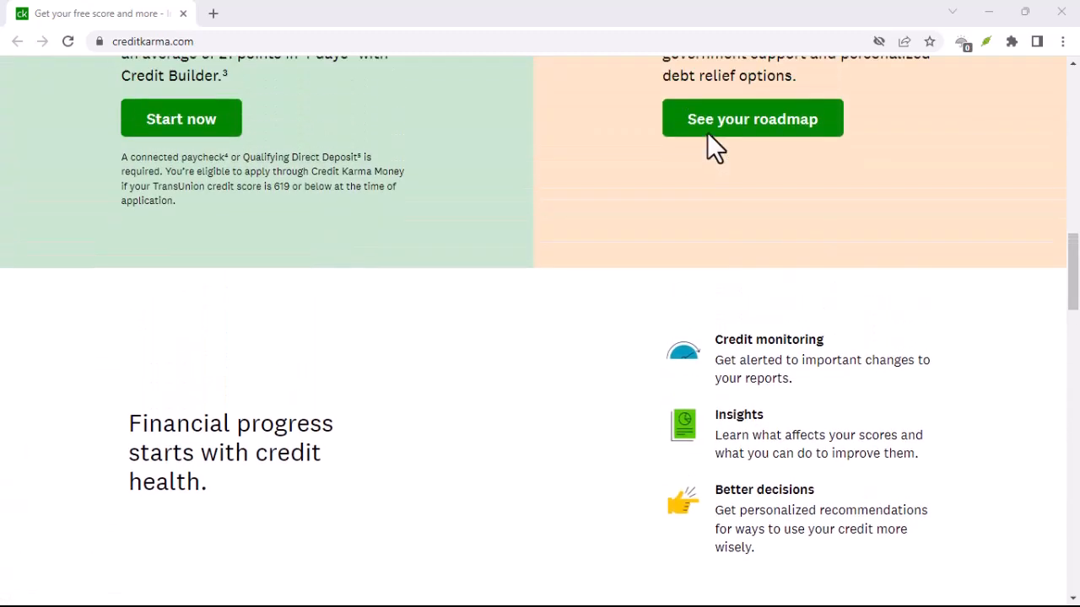
{"action": "scroll", "scroll_direction": "up", "scroll_amount": 3}
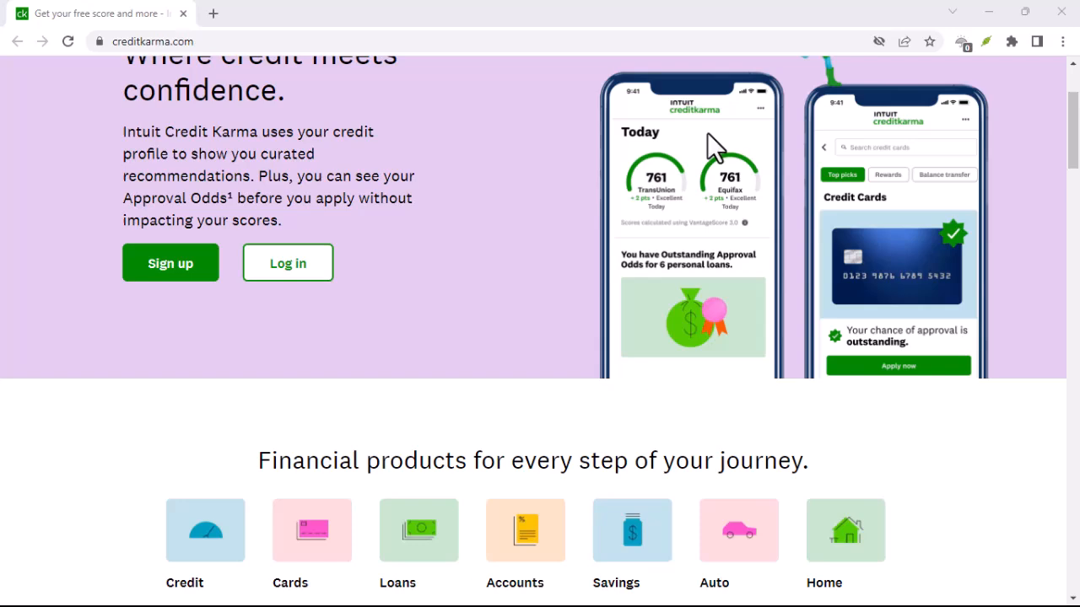
{"action": "scroll", "scroll_direction": "up", "scroll_amount": 3}
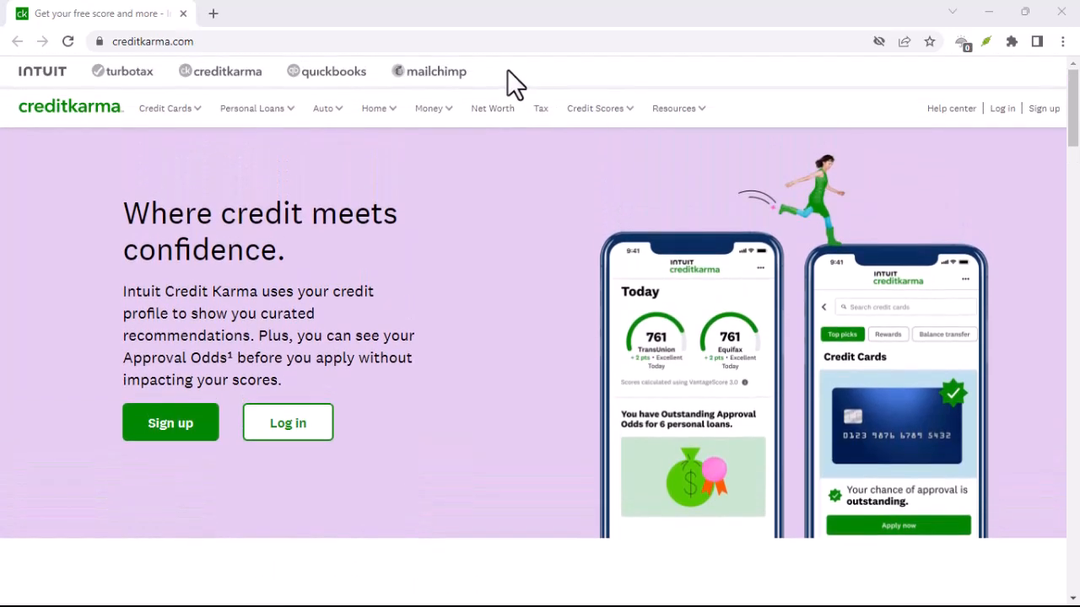
{"action": "mouse_move", "coordinate": [713, 148]}
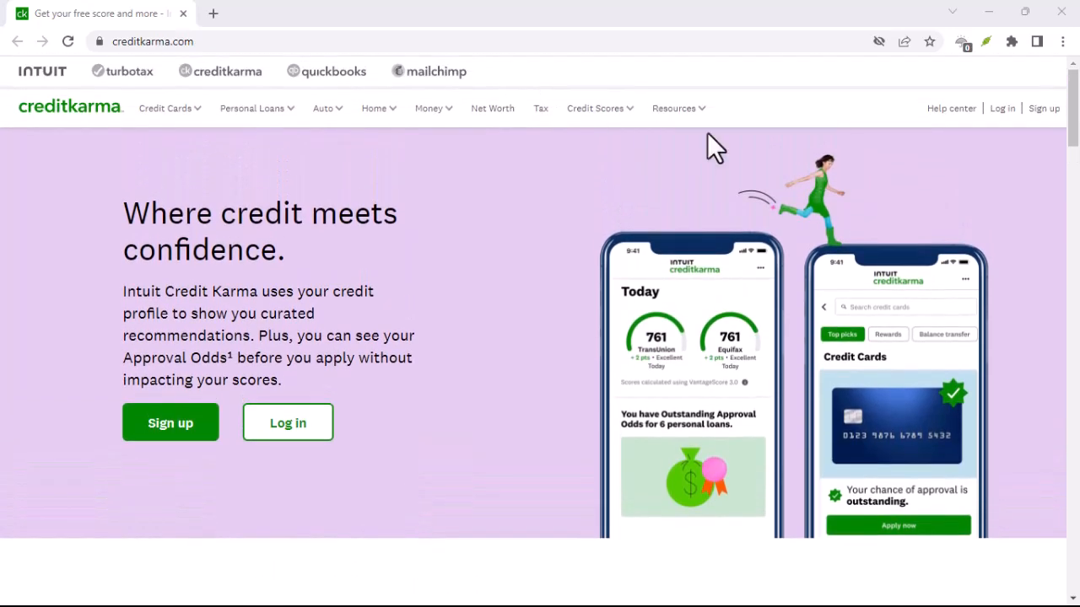
{"action": "scroll", "scroll_direction": "down", "scroll_amount": 3}
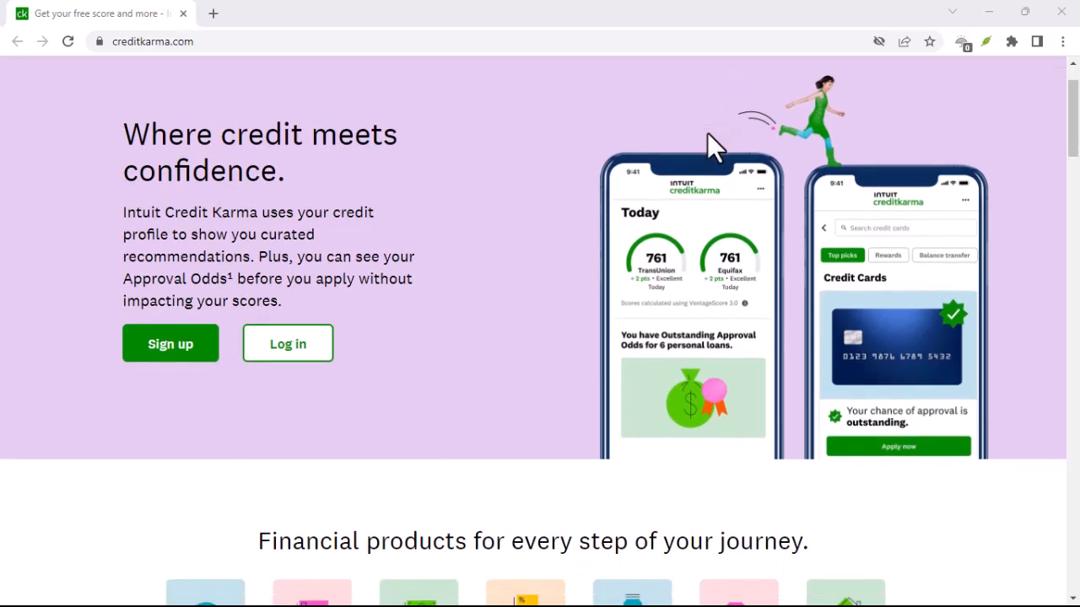
{"action": "scroll", "scroll_direction": "down", "scroll_amount": 3}
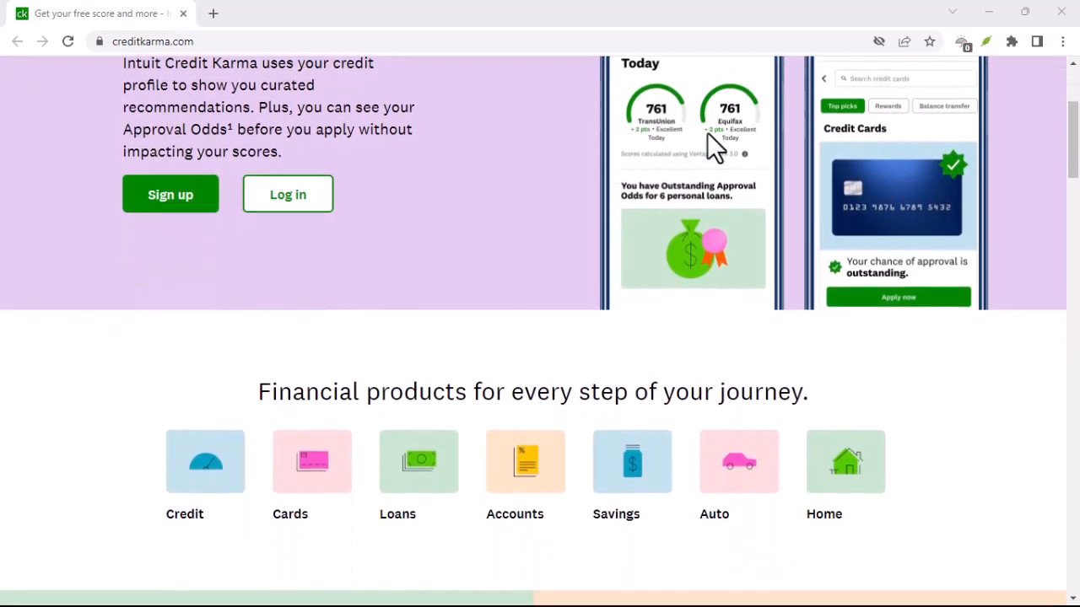
{"action": "scroll", "scroll_direction": "down", "scroll_amount": 3}
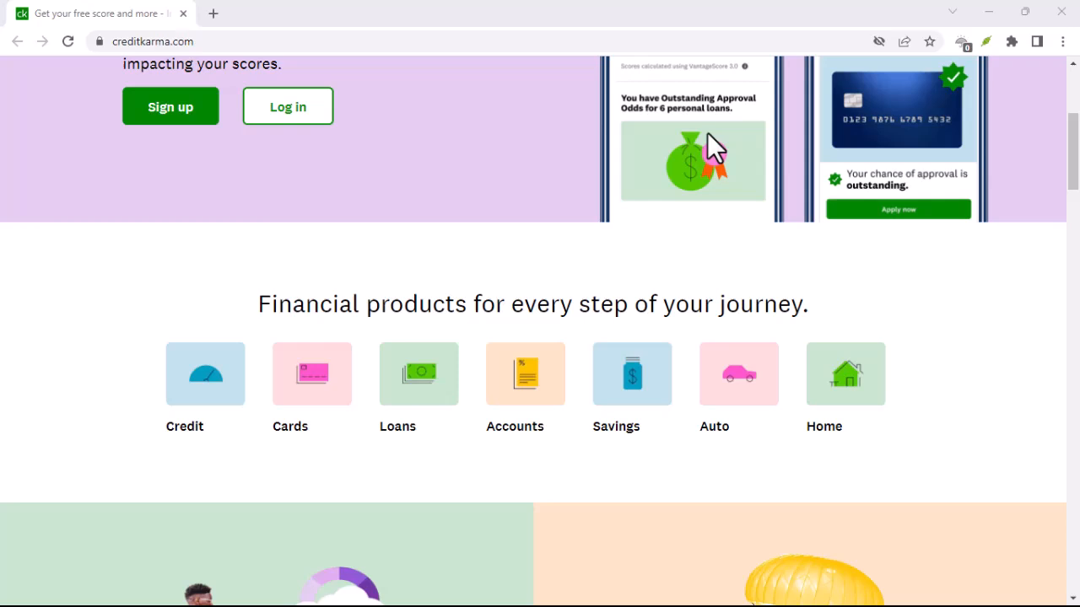
{"action": "scroll", "scroll_direction": "down", "scroll_amount": 3}
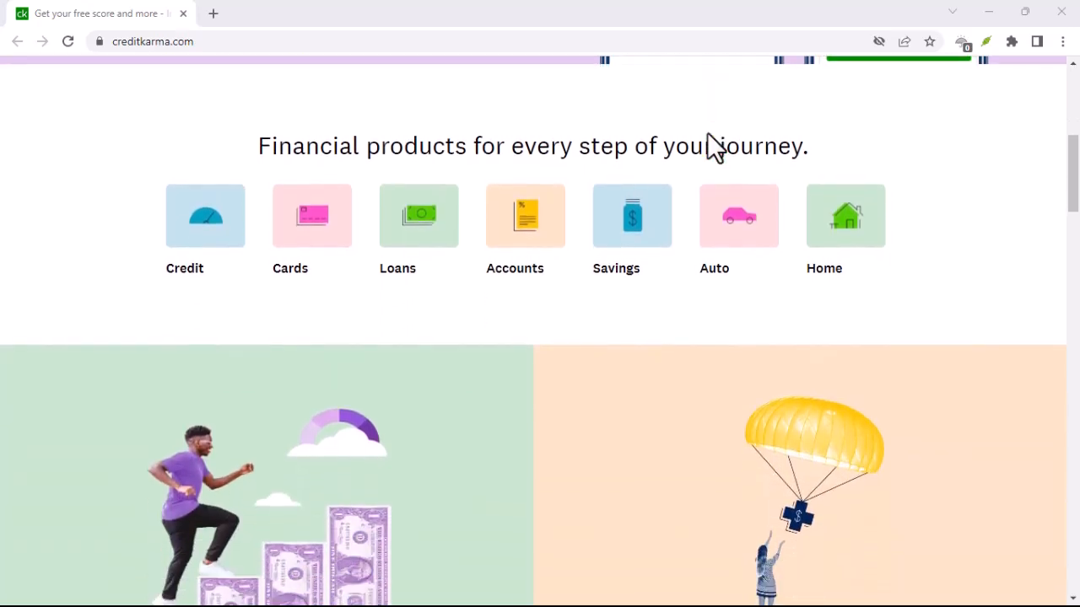
{"action": "scroll", "scroll_direction": "down", "scroll_amount": 3}
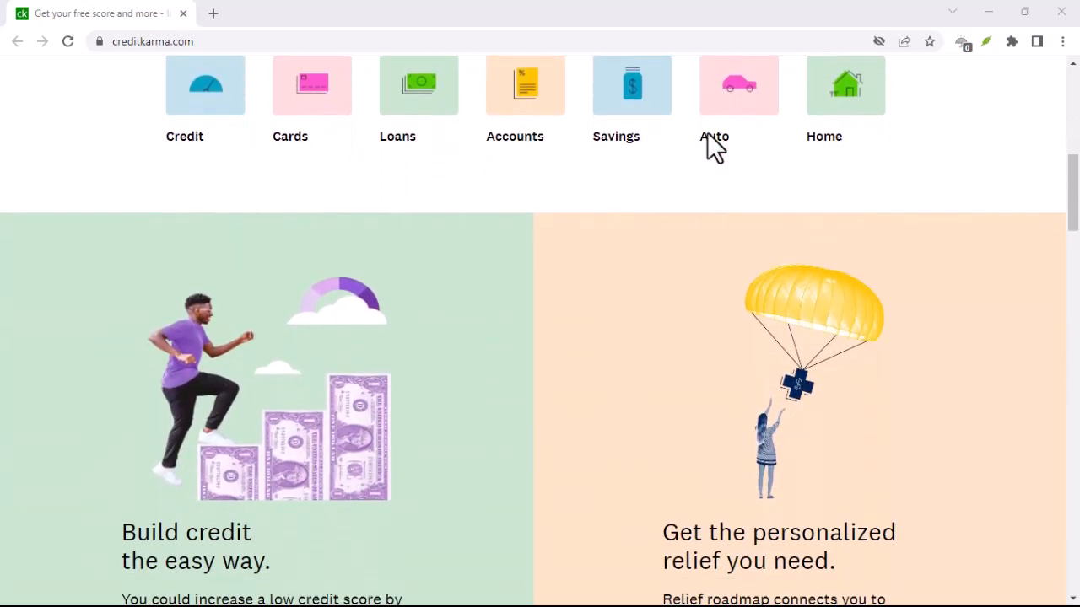
{"action": "scroll", "scroll_direction": "down", "scroll_amount": 3}
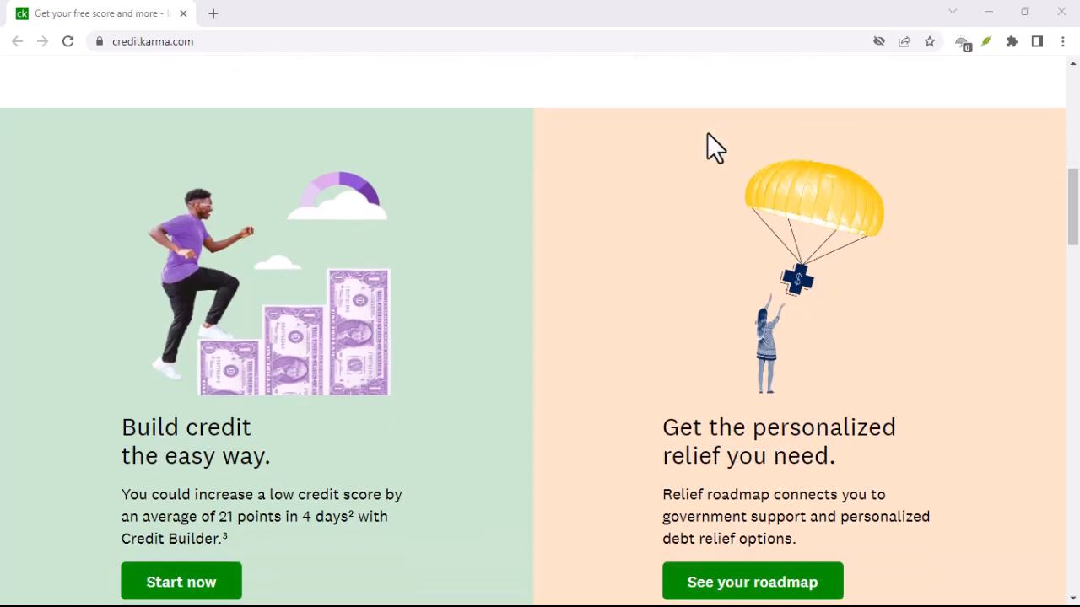
{"action": "scroll", "scroll_direction": "down", "scroll_amount": 3}
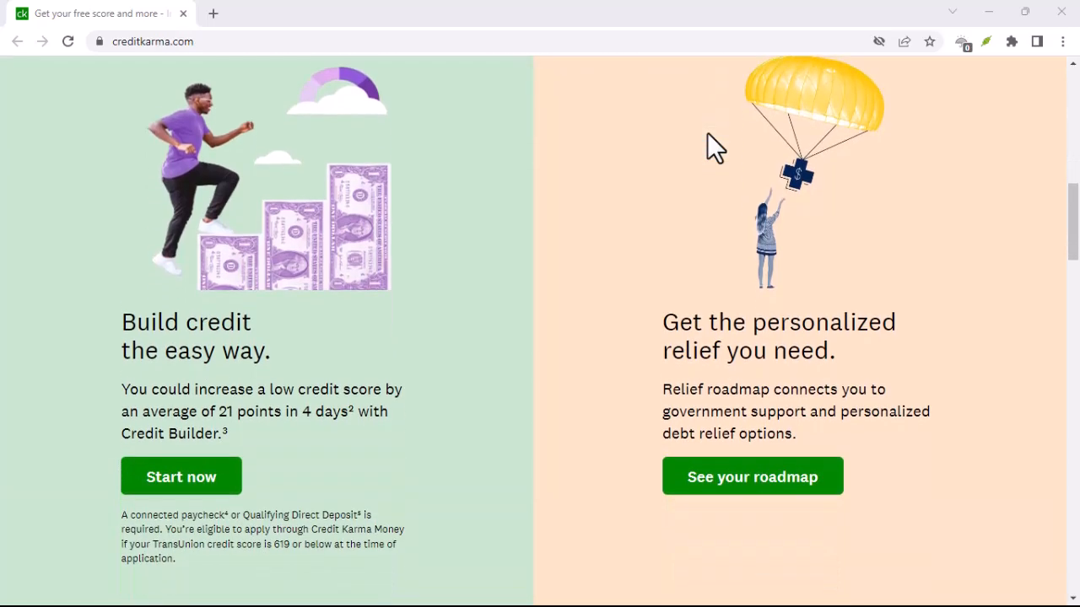
{"action": "scroll", "scroll_direction": "down", "scroll_amount": 3}
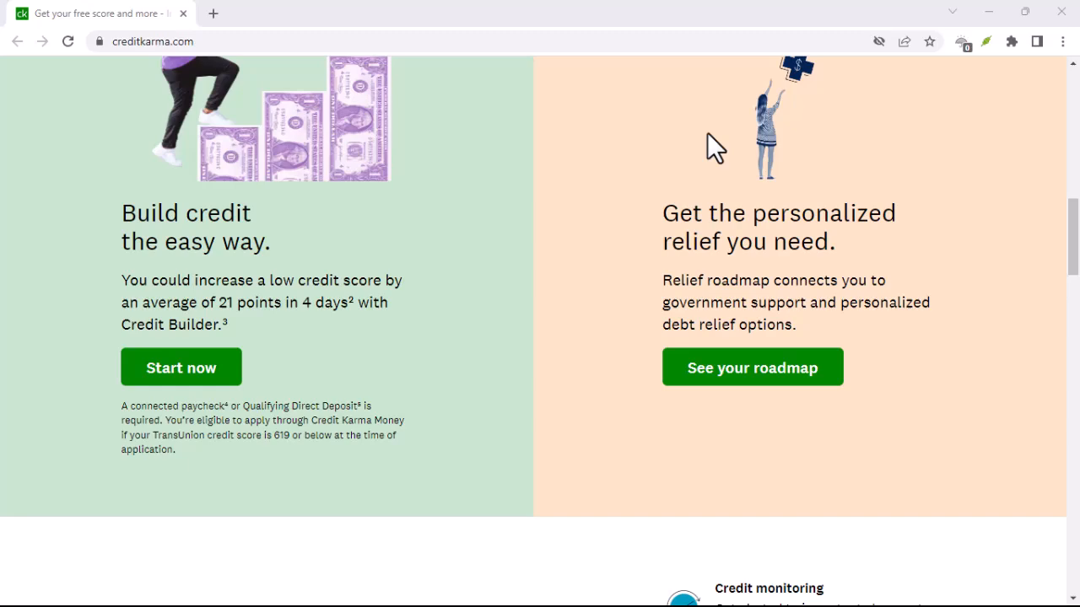
{"action": "scroll", "scroll_direction": "down", "scroll_amount": 3}
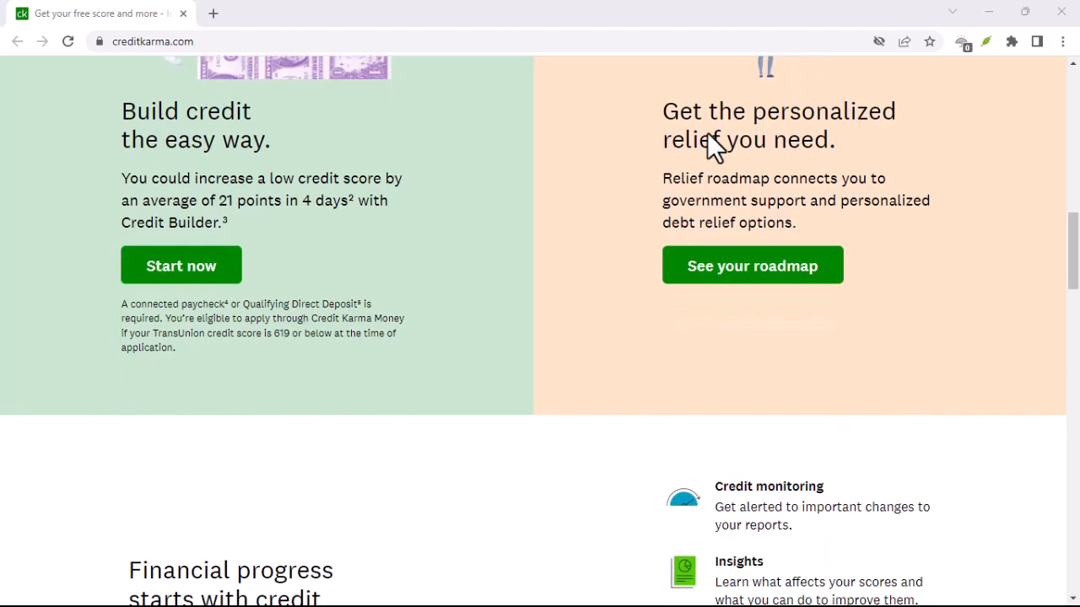
{"action": "scroll", "scroll_direction": "down", "scroll_amount": 3}
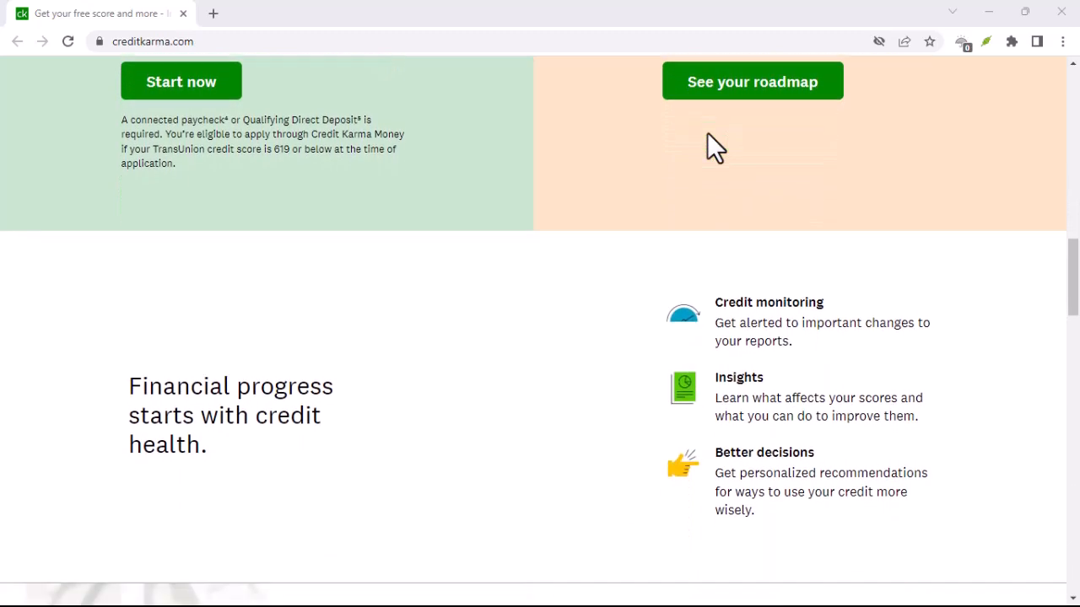
{"action": "scroll", "scroll_direction": "down", "scroll_amount": 3}
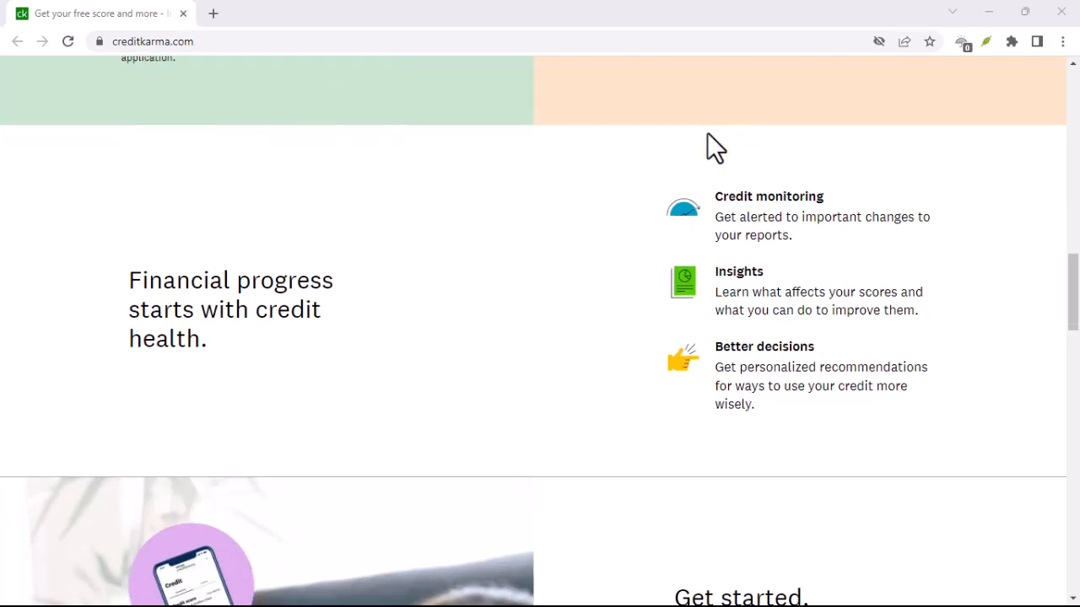
{"action": "scroll", "scroll_direction": "down", "scroll_amount": 3}
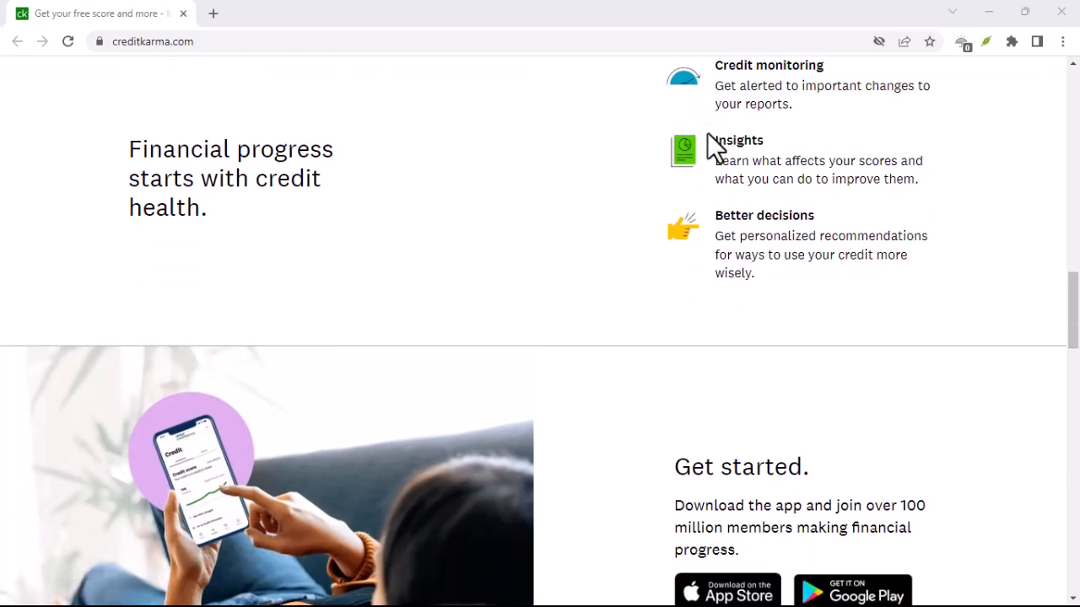
{"action": "scroll", "scroll_direction": "down", "scroll_amount": 3}
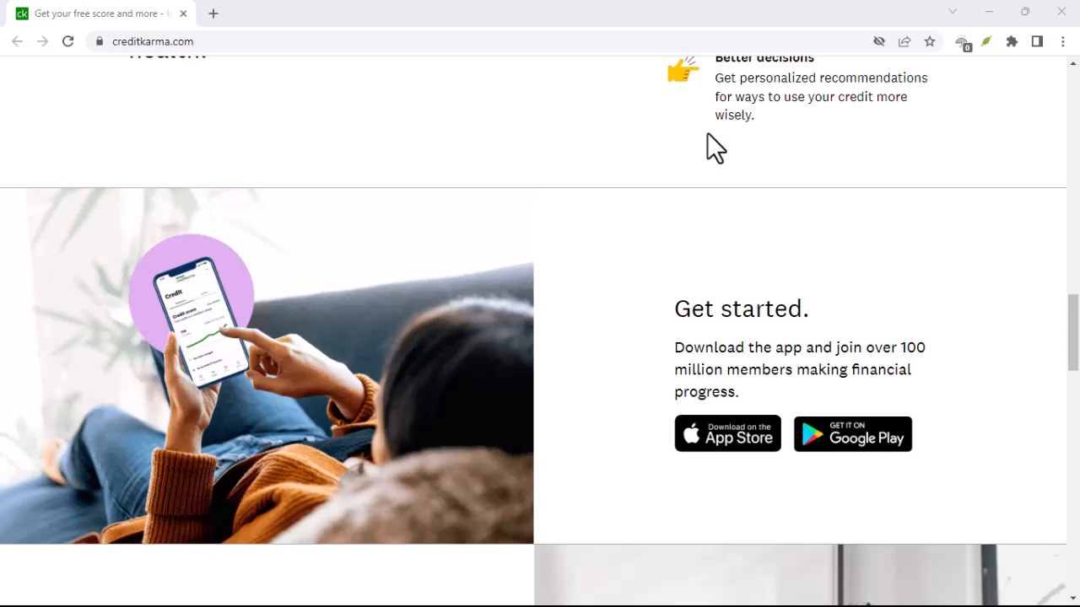
{"action": "scroll", "scroll_direction": "down", "scroll_amount": 3}
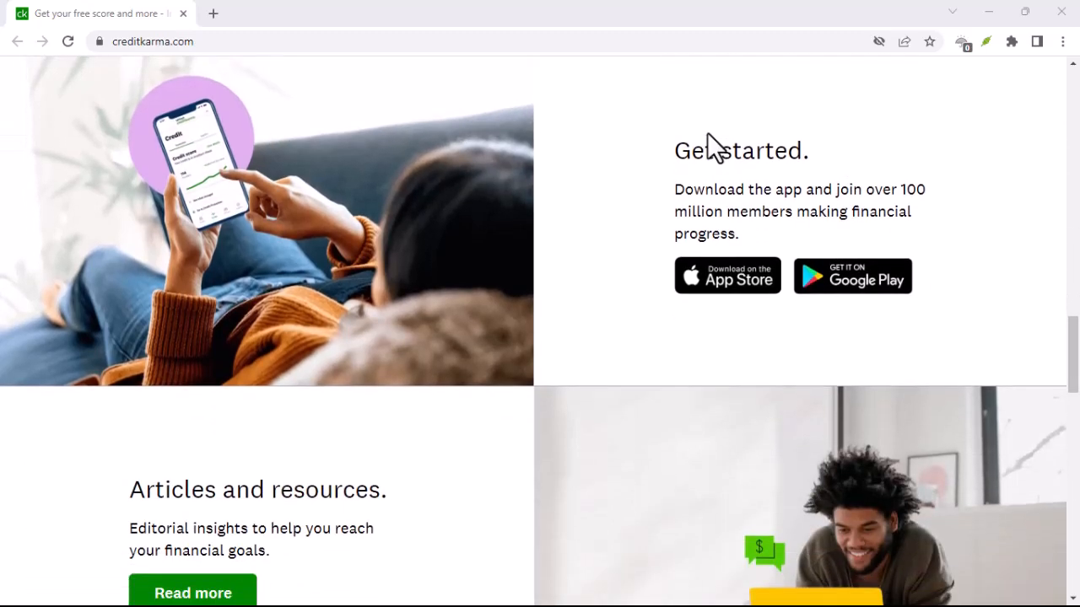
{"action": "scroll", "scroll_direction": "down", "scroll_amount": 3}
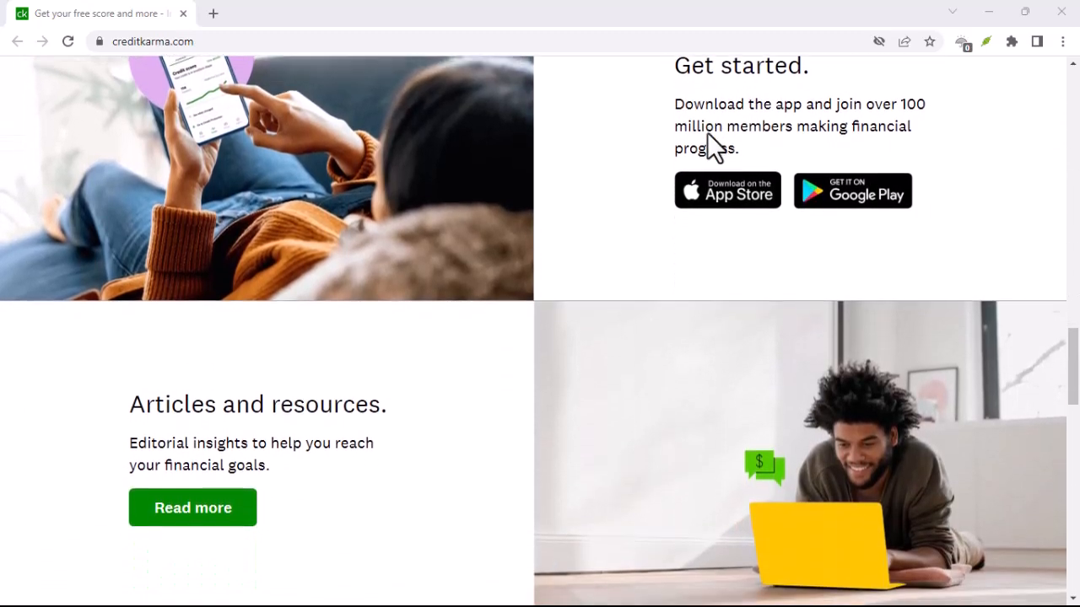
{"action": "scroll", "scroll_direction": "down", "scroll_amount": 3}
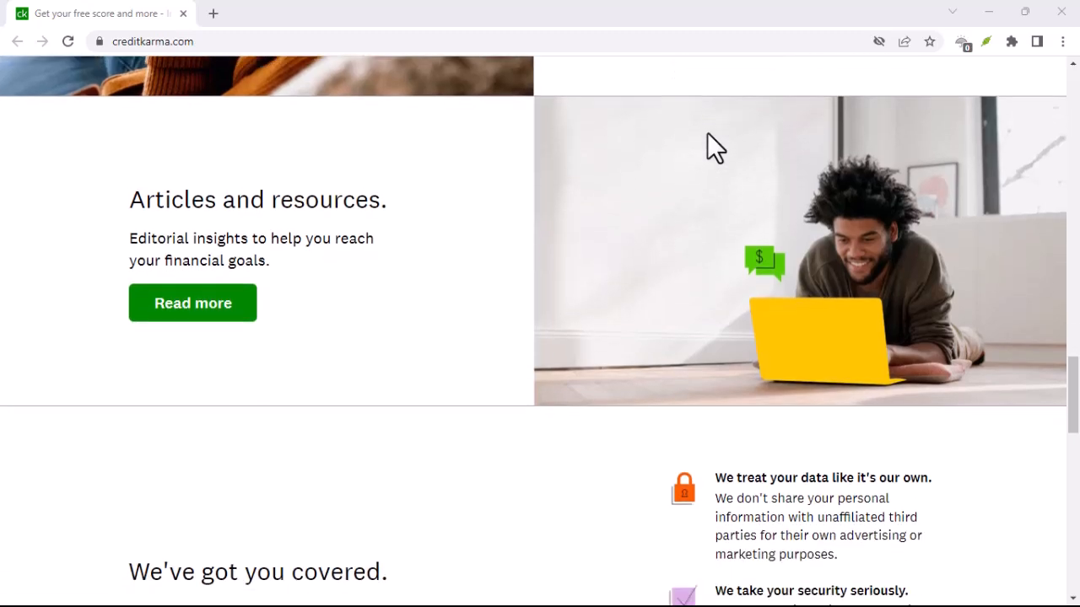
{"action": "scroll", "scroll_direction": "down", "scroll_amount": 3}
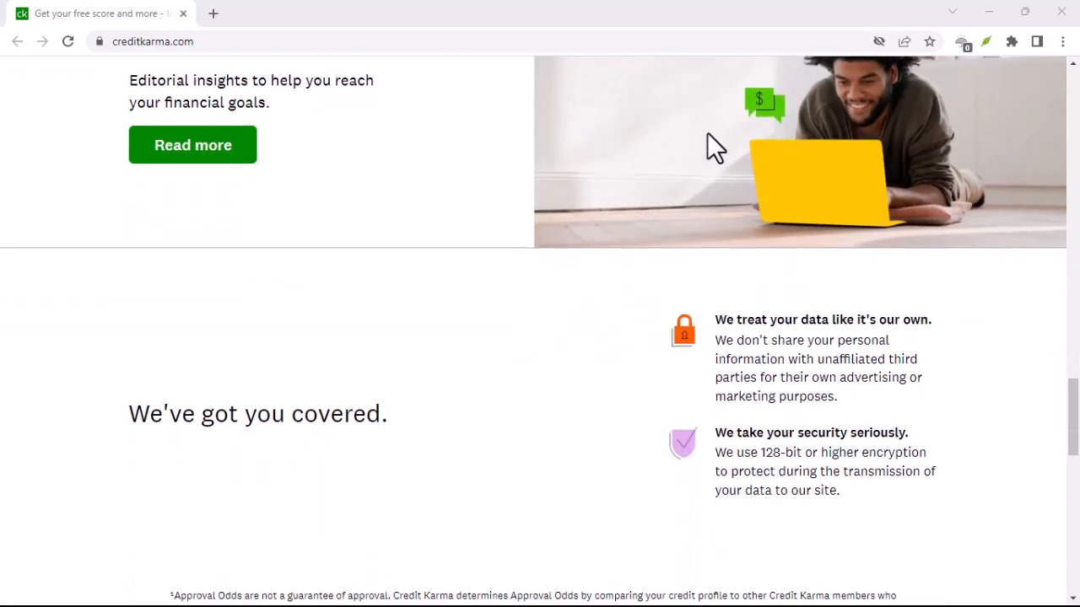
{"action": "scroll", "scroll_direction": "down", "scroll_amount": 3}
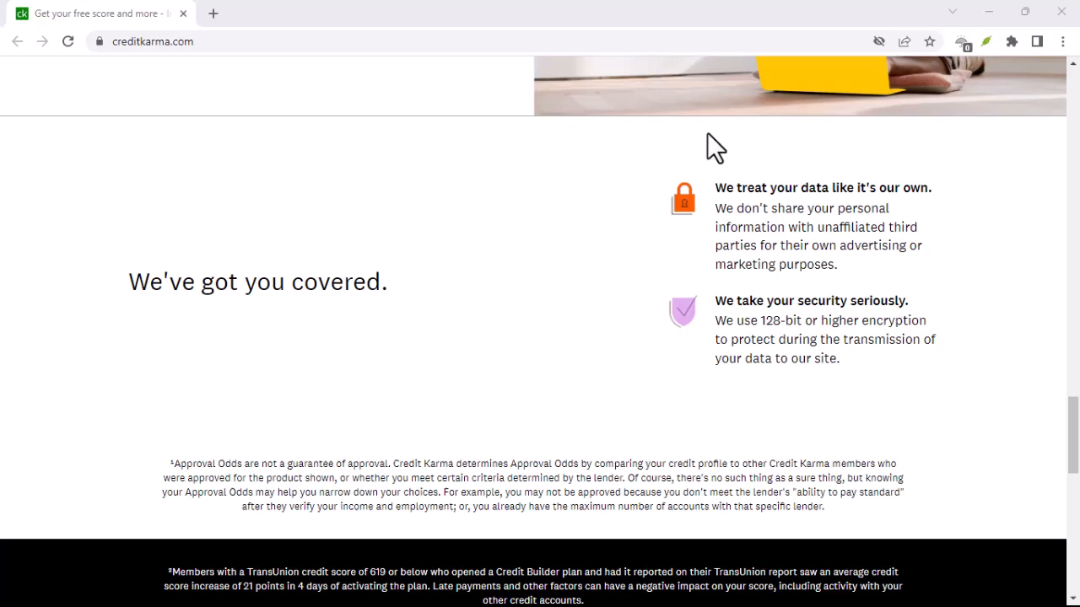
{"action": "scroll", "scroll_direction": "down", "scroll_amount": 3}
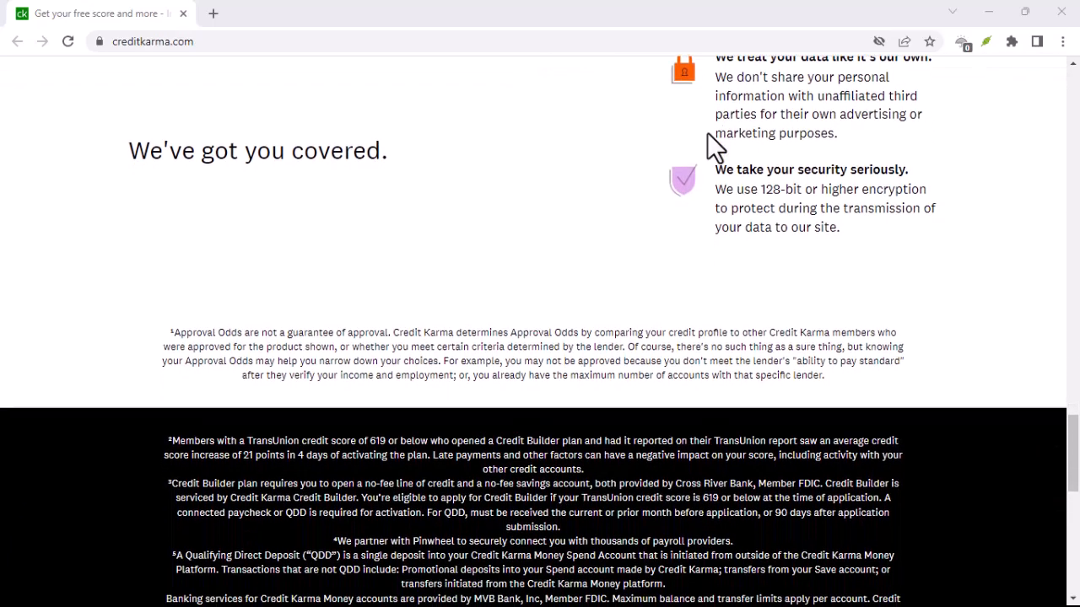
{"action": "scroll", "scroll_direction": "down", "scroll_amount": 3}
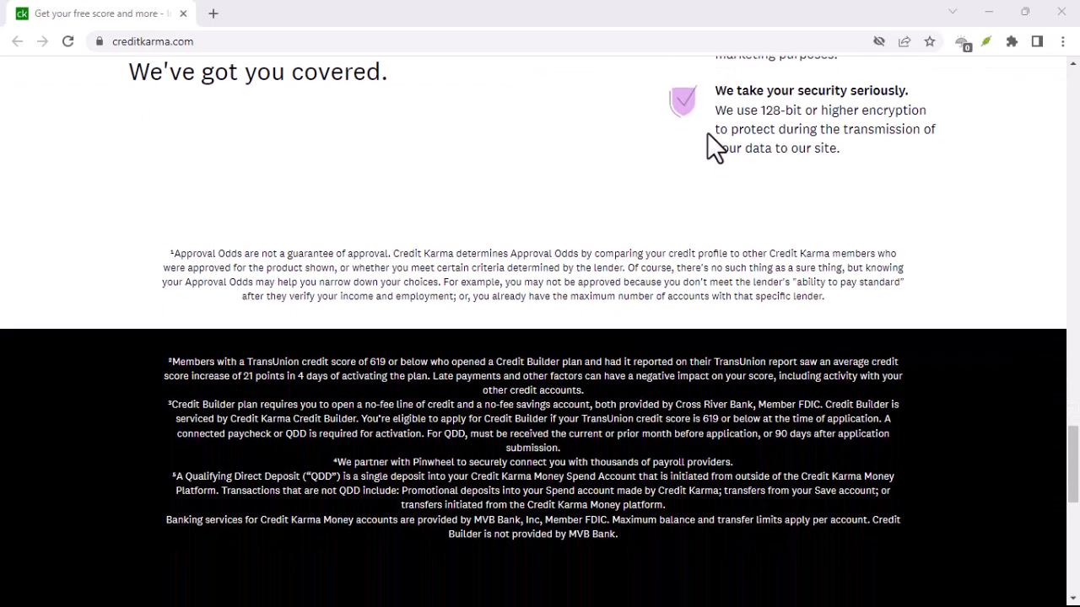
{"action": "scroll", "scroll_direction": "down", "scroll_amount": 3}
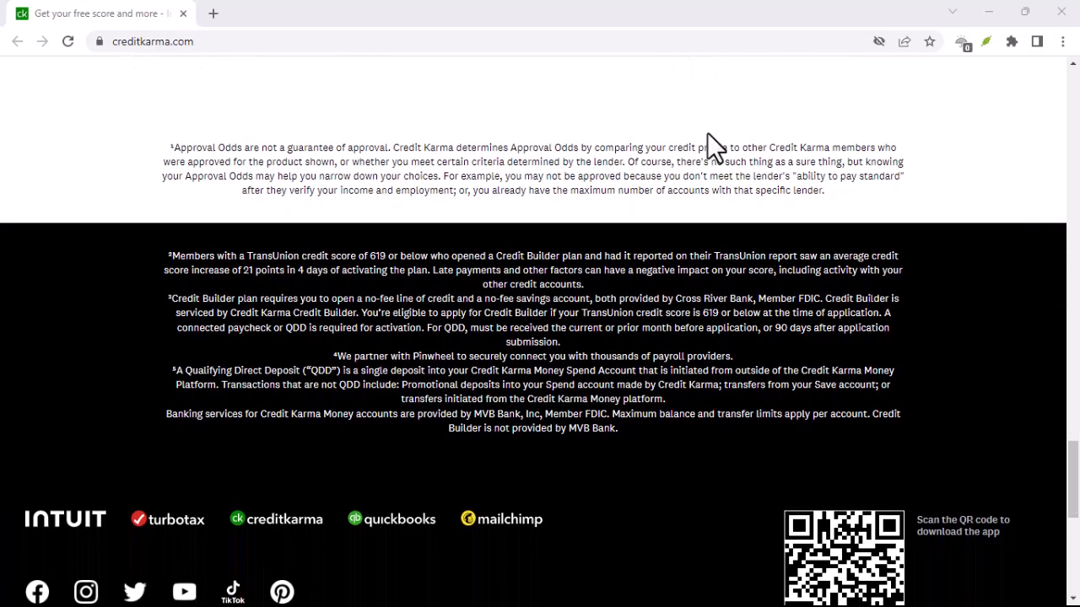
{"action": "scroll", "scroll_direction": "down", "scroll_amount": 3}
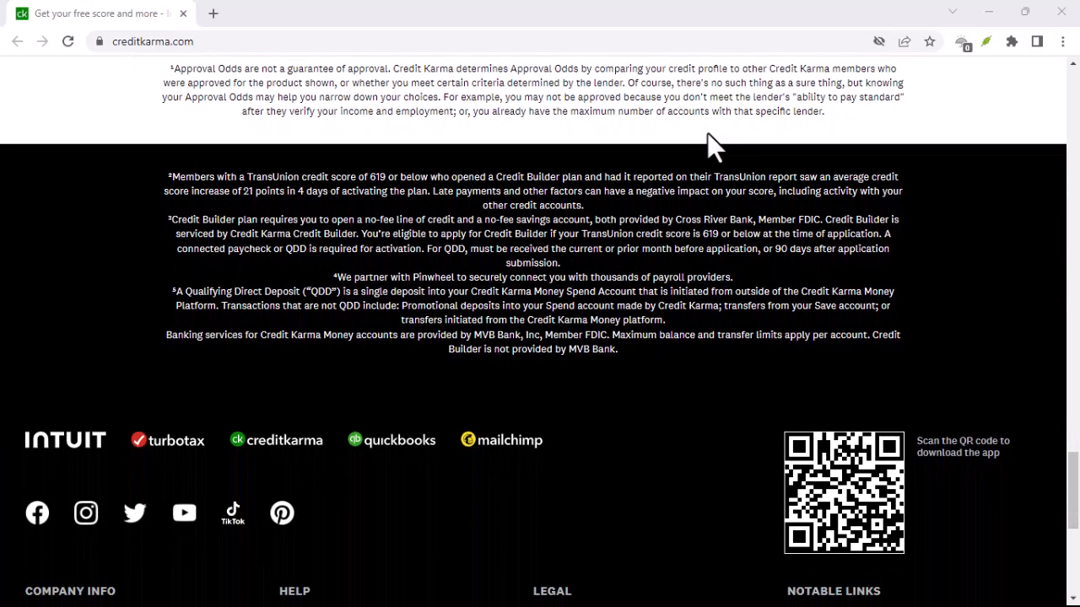
{"action": "scroll", "scroll_direction": "down", "scroll_amount": 3}
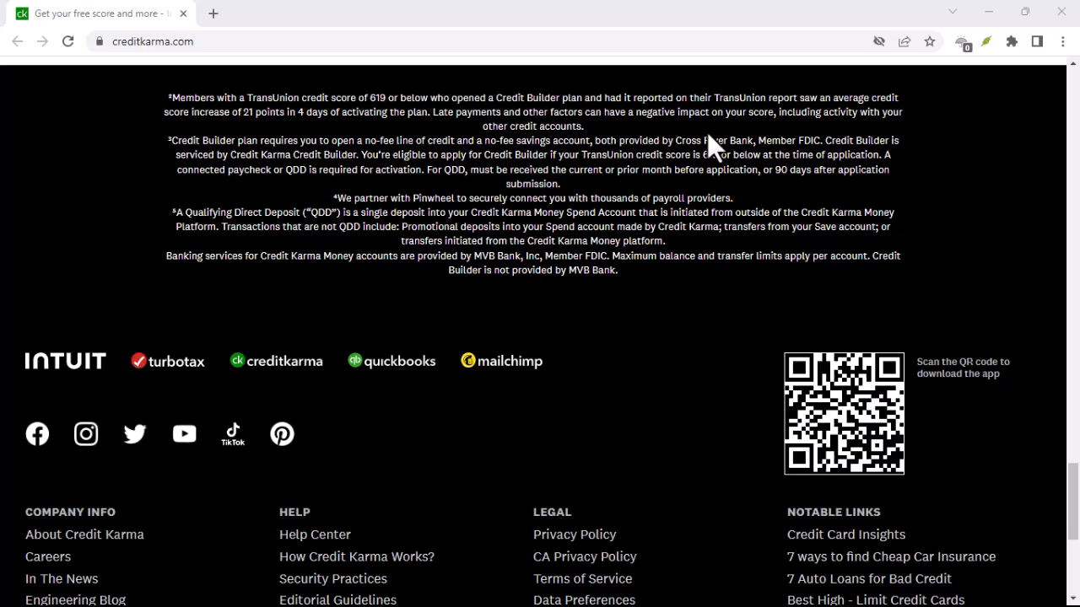
{"action": "scroll", "scroll_direction": "down", "scroll_amount": 3}
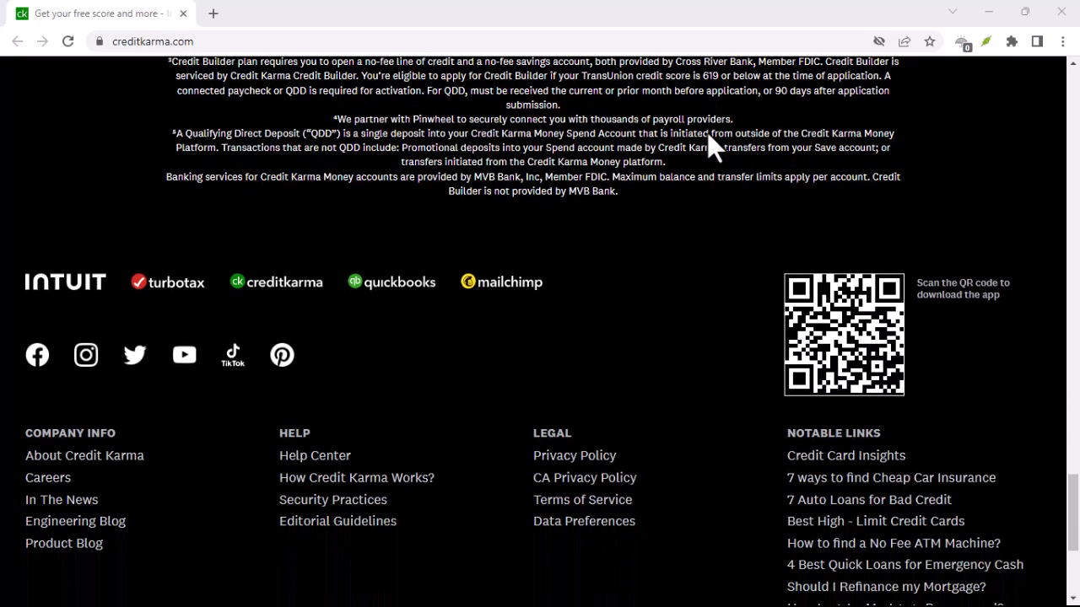
{"action": "scroll", "scroll_direction": "down", "scroll_amount": 3}
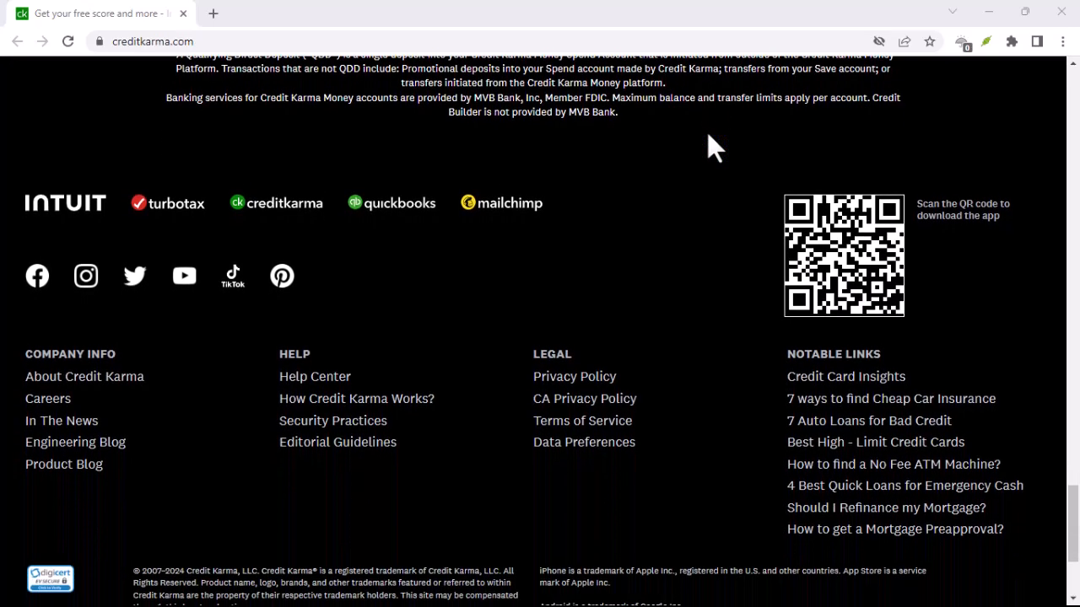
{"action": "scroll", "scroll_direction": "down", "scroll_amount": 3}
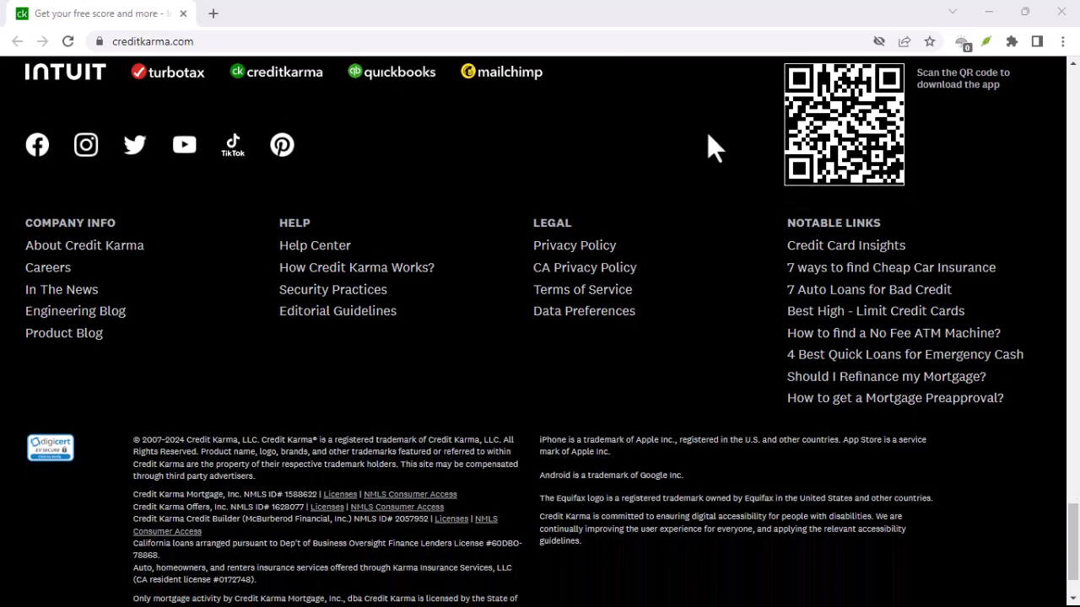
{"action": "scroll", "scroll_direction": "down", "scroll_amount": 3}
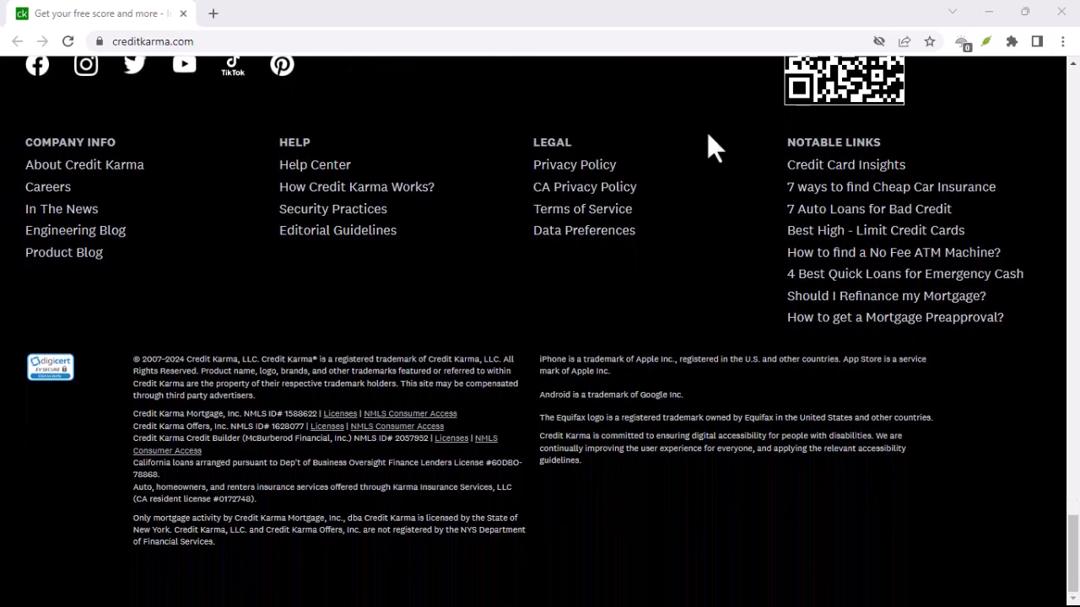
{"action": "scroll", "scroll_direction": "up", "scroll_amount": 3}
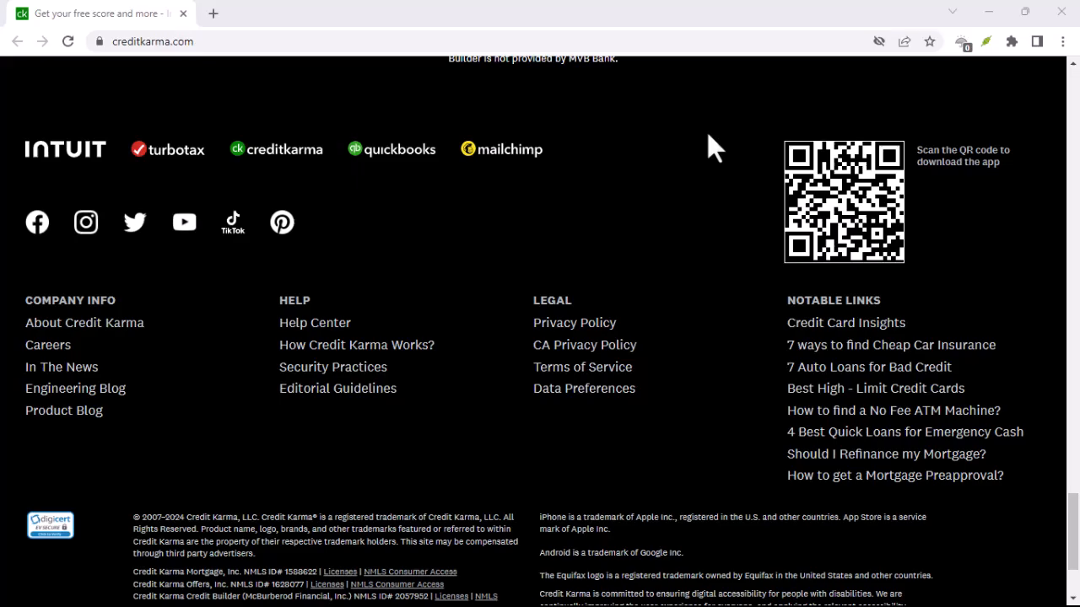
{"action": "scroll", "scroll_direction": "up", "scroll_amount": 3}
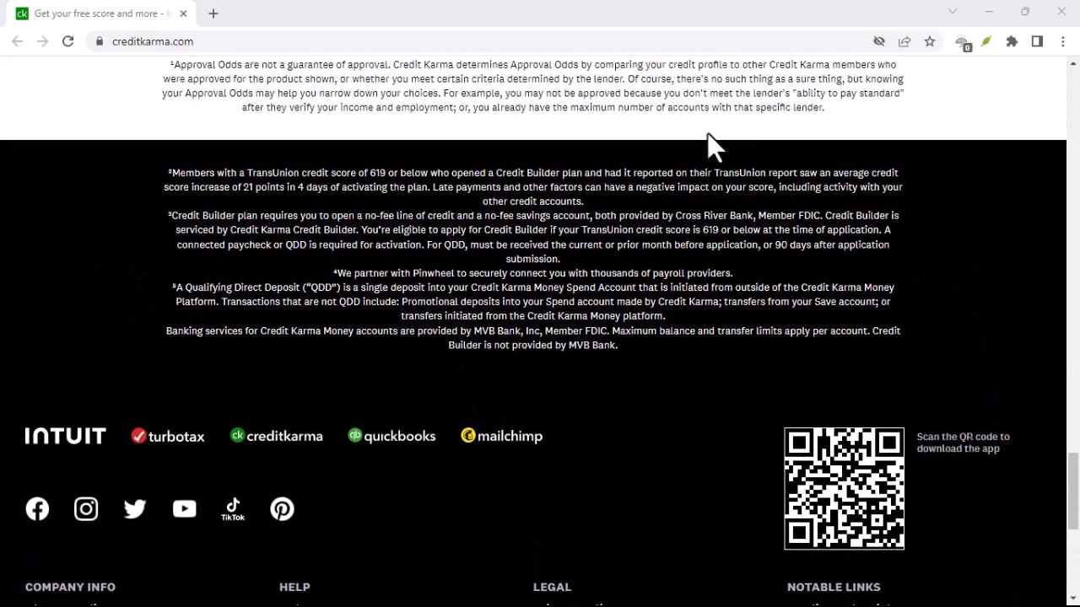
{"action": "scroll", "scroll_direction": "up", "scroll_amount": 3}
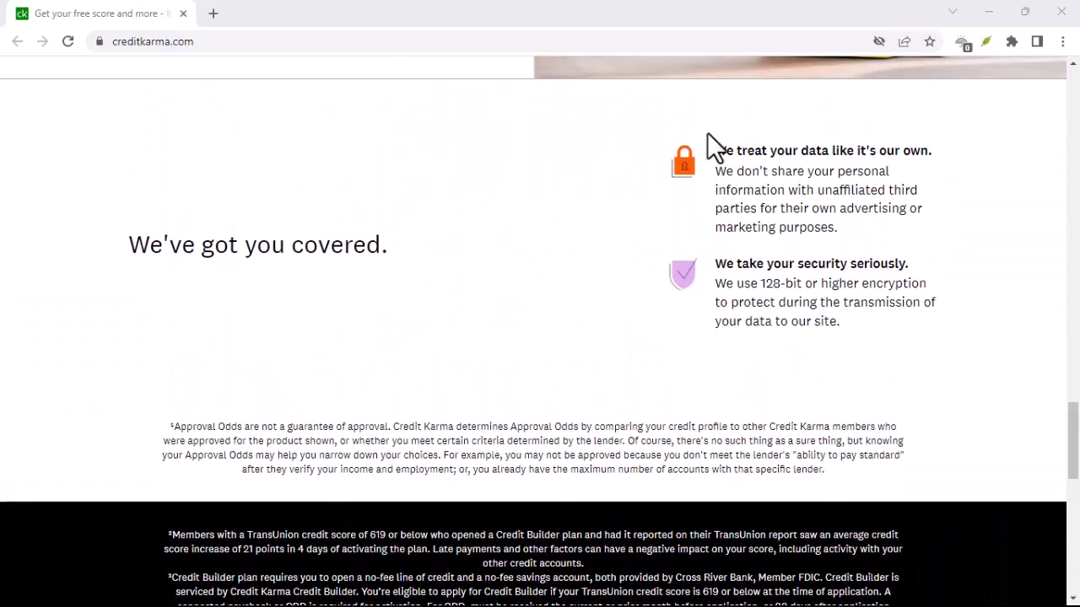
{"action": "scroll", "scroll_direction": "up", "scroll_amount": 3}
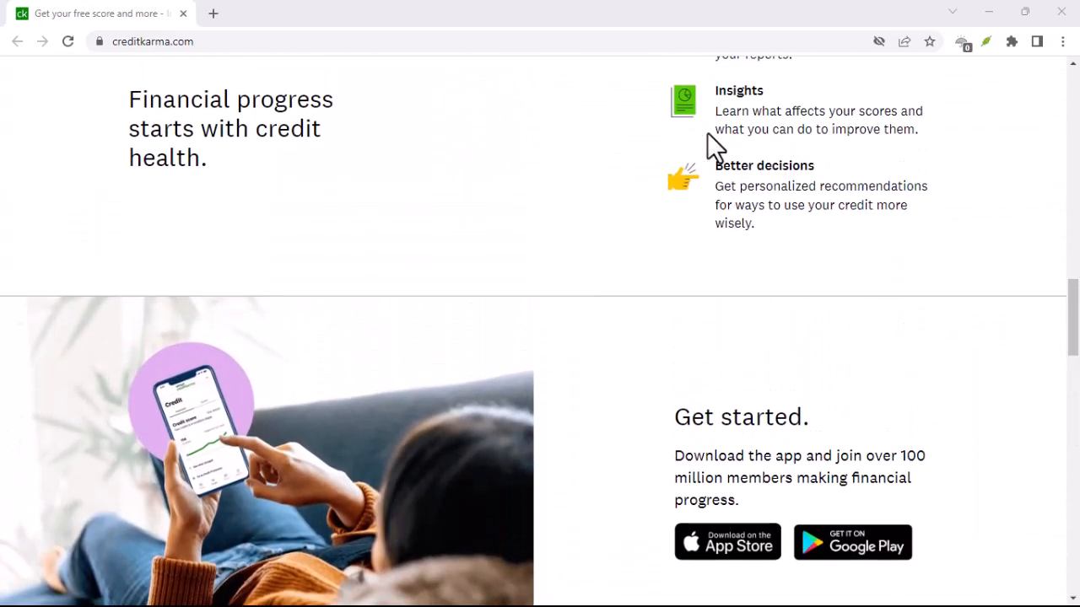
{"action": "scroll", "scroll_direction": "up", "scroll_amount": 3}
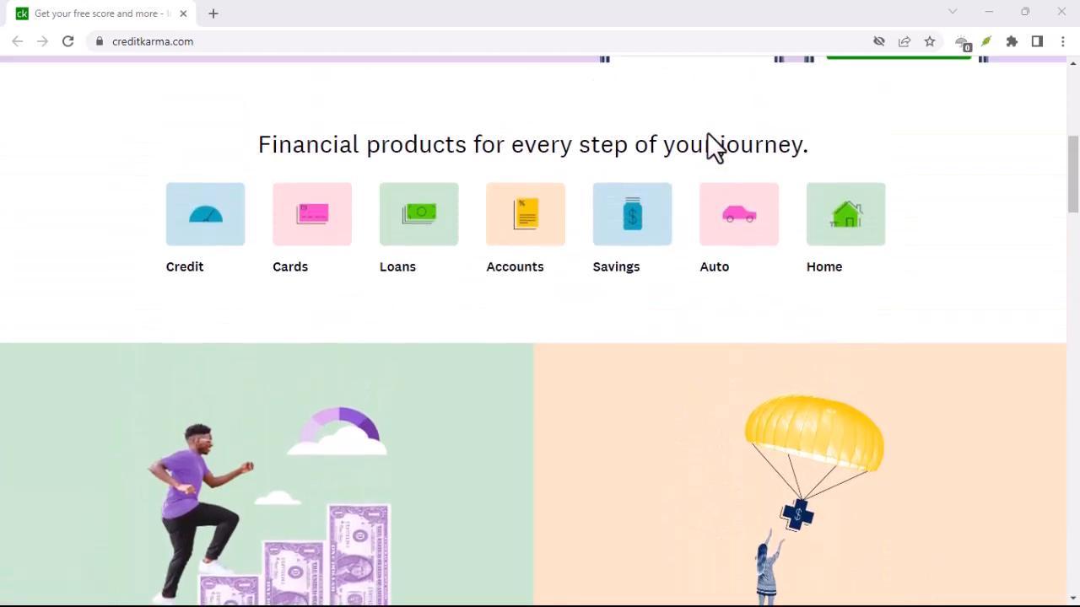
{"action": "scroll", "scroll_direction": "up", "scroll_amount": 3}
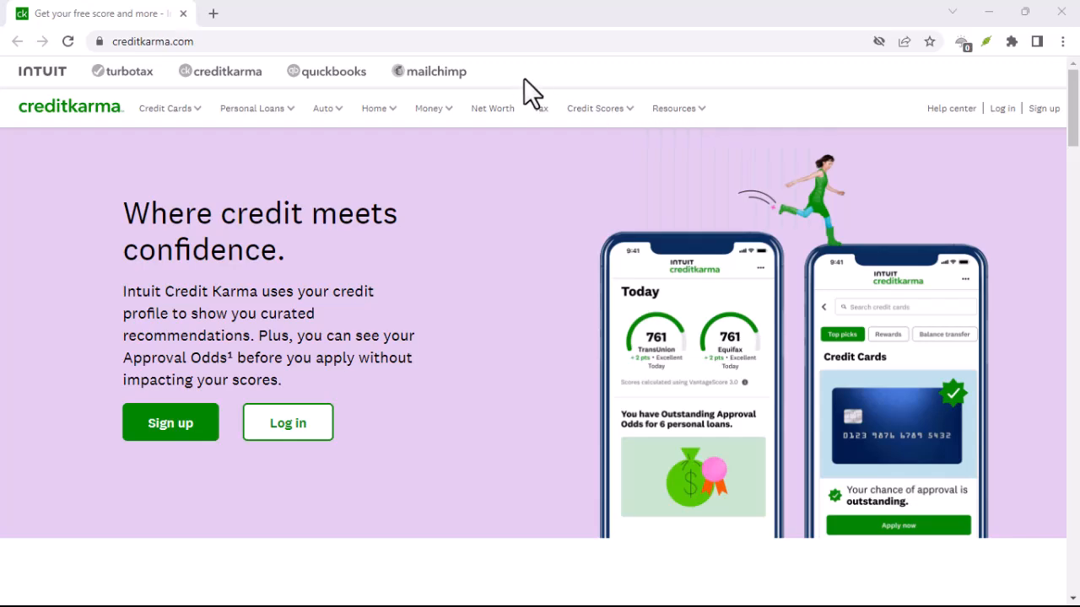
{"action": "mouse_move", "coordinate": [713, 148]}
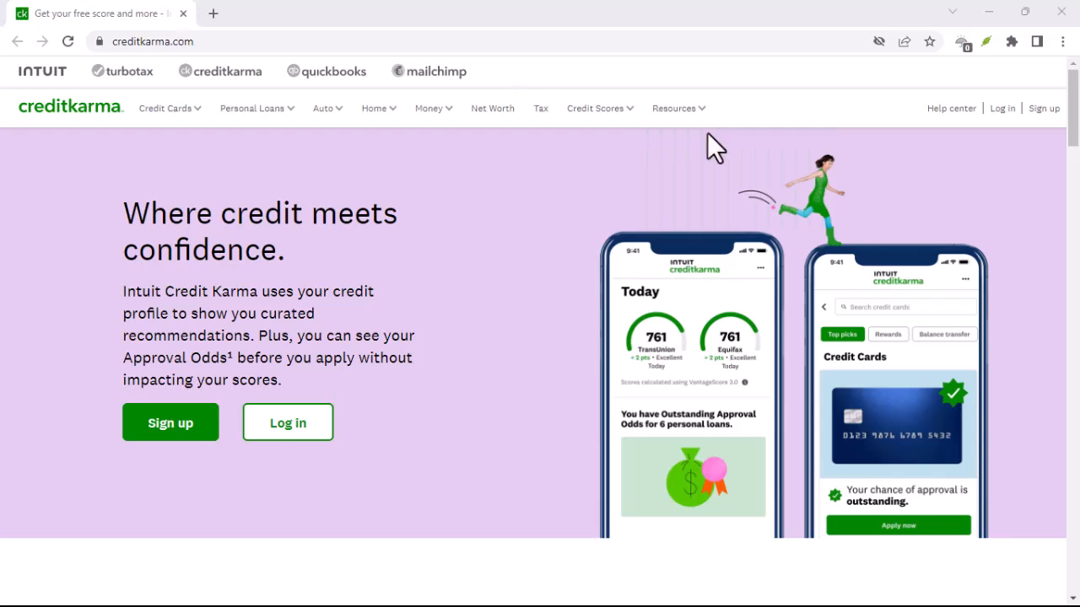
{"action": "scroll", "scroll_direction": "down", "scroll_amount": 3}
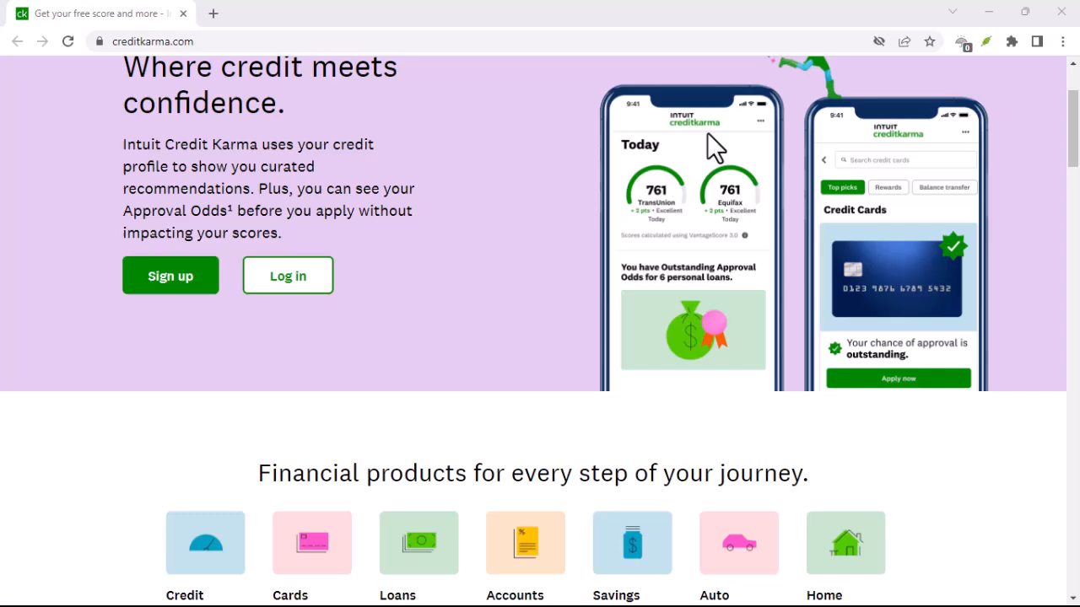
{"action": "scroll", "scroll_direction": "down", "scroll_amount": 3}
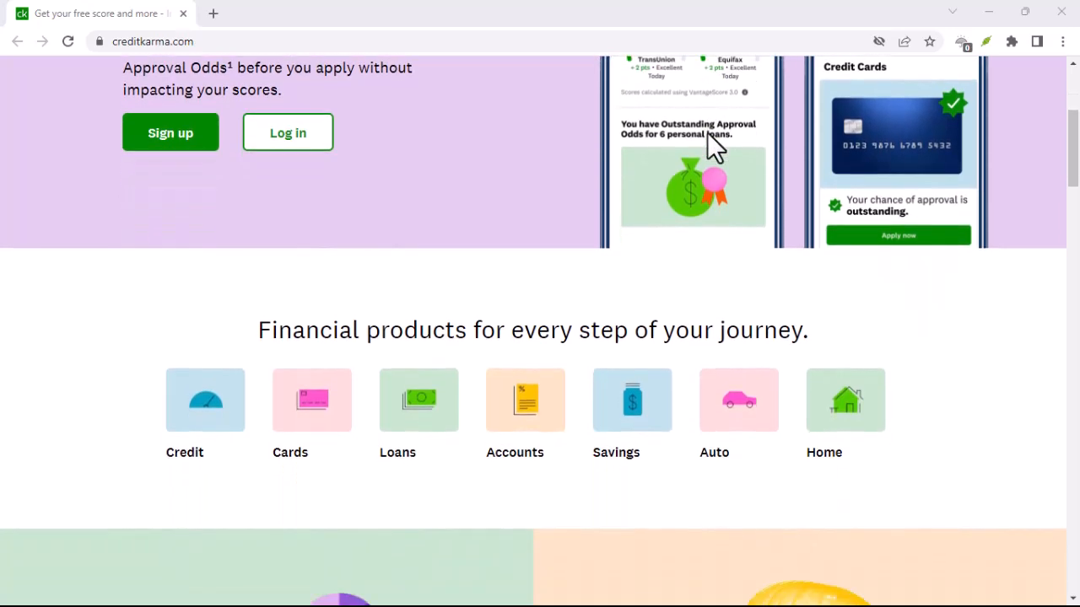
{"action": "scroll", "scroll_direction": "down", "scroll_amount": 3}
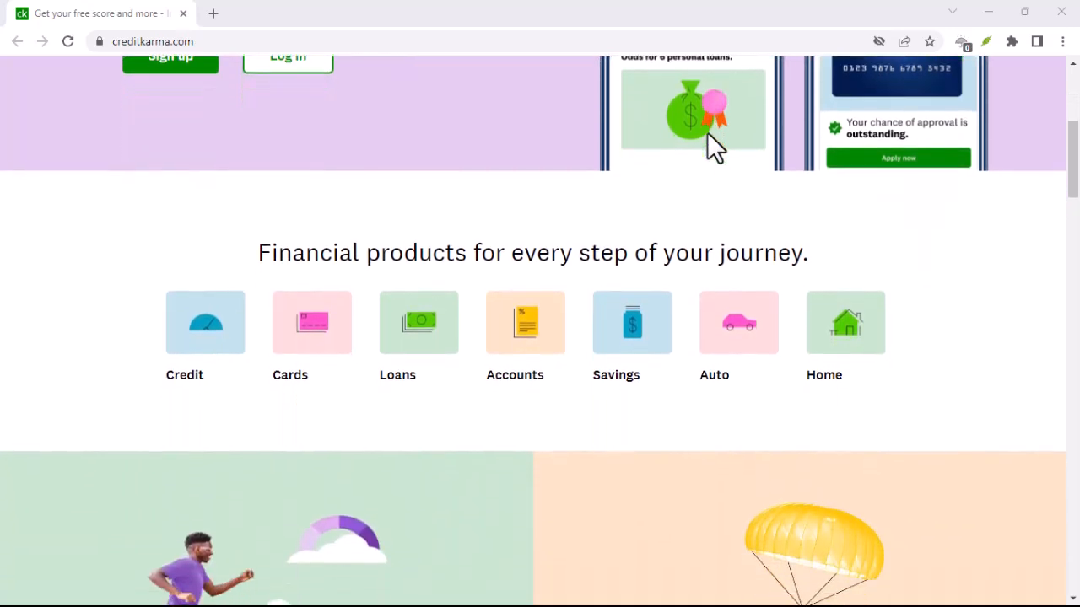
{"action": "scroll", "scroll_direction": "down", "scroll_amount": 3}
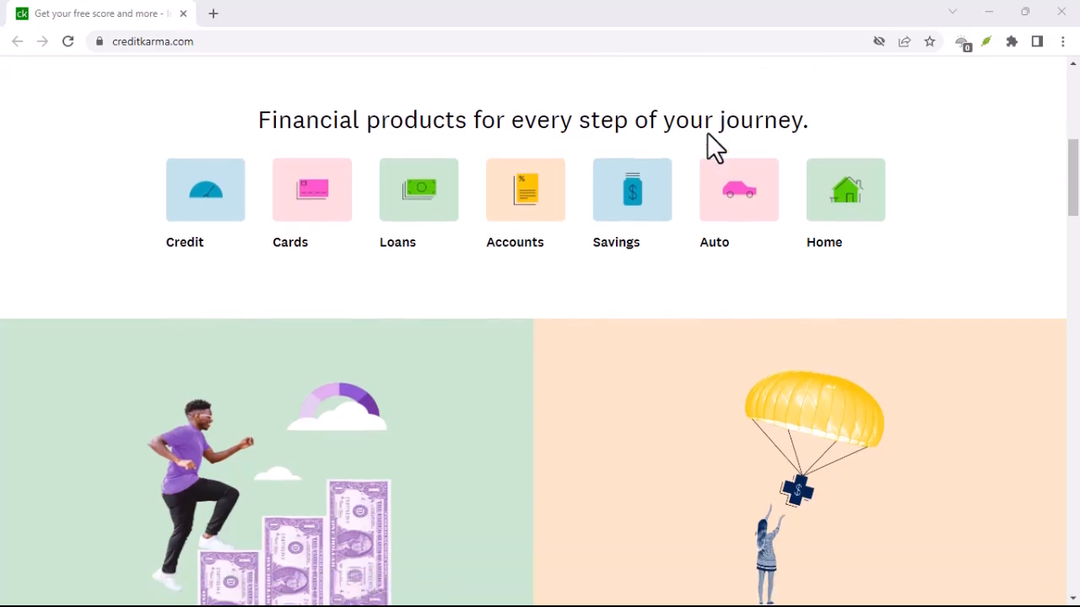
{"action": "scroll", "scroll_direction": "down", "scroll_amount": 3}
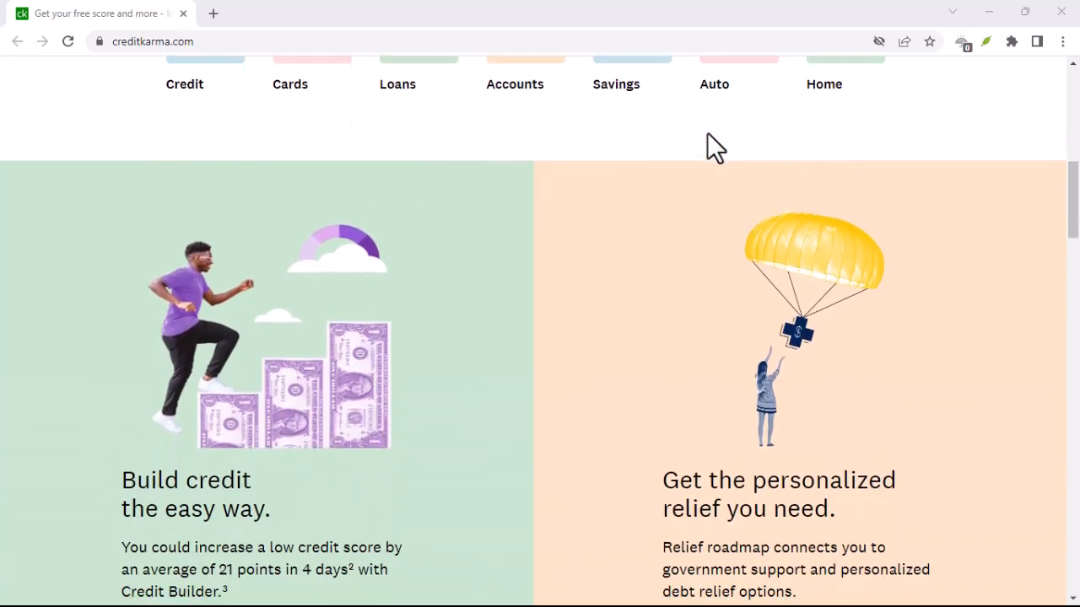
{"action": "scroll", "scroll_direction": "down", "scroll_amount": 3}
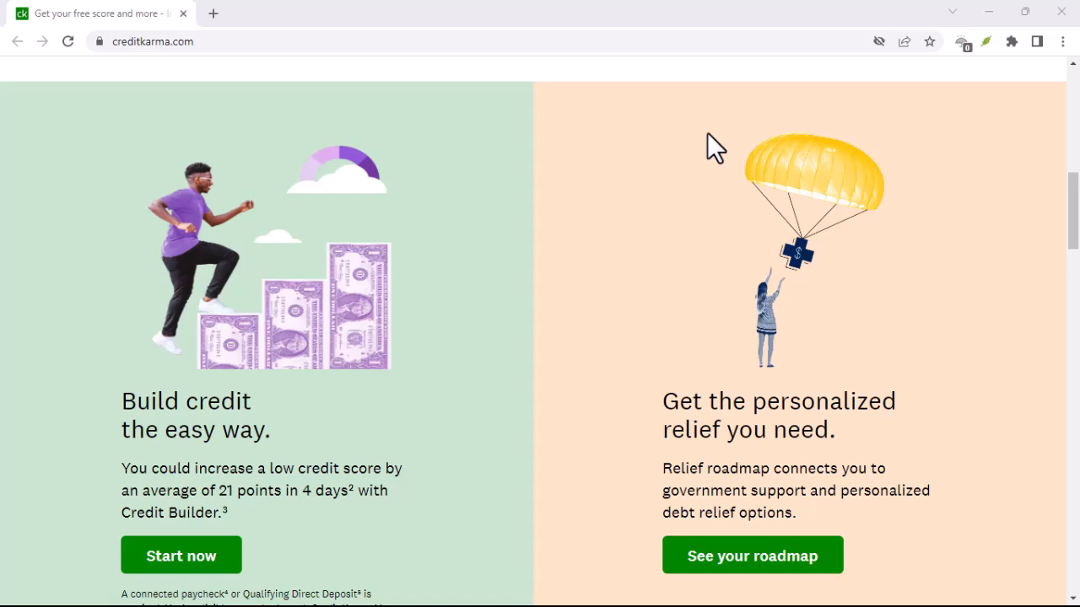
{"action": "scroll", "scroll_direction": "down", "scroll_amount": 3}
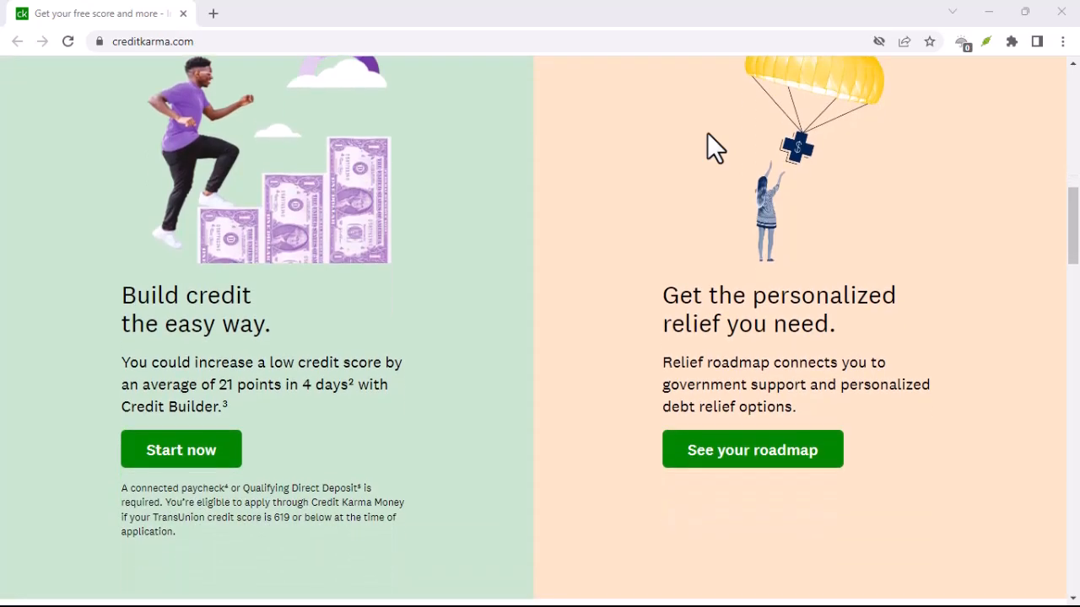
{"action": "scroll", "scroll_direction": "down", "scroll_amount": 3}
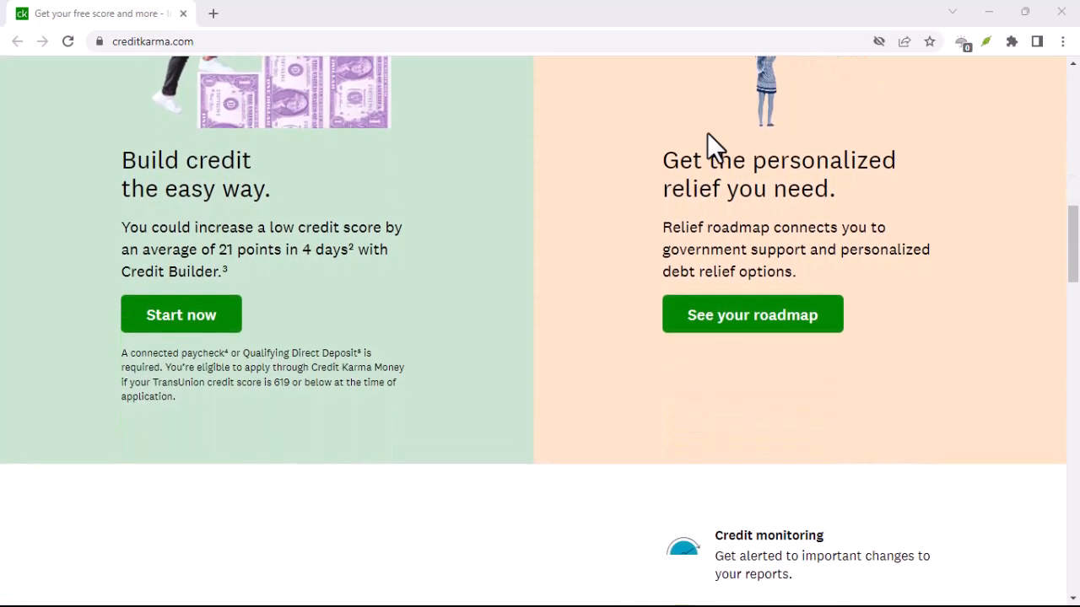
{"action": "scroll", "scroll_direction": "down", "scroll_amount": 3}
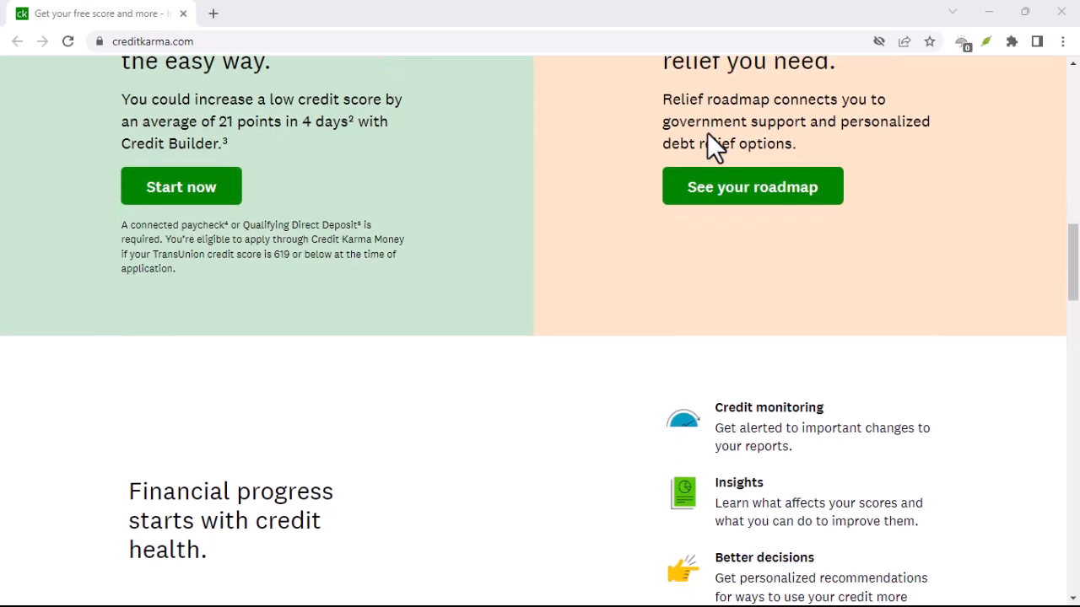
{"action": "scroll", "scroll_direction": "down", "scroll_amount": 3}
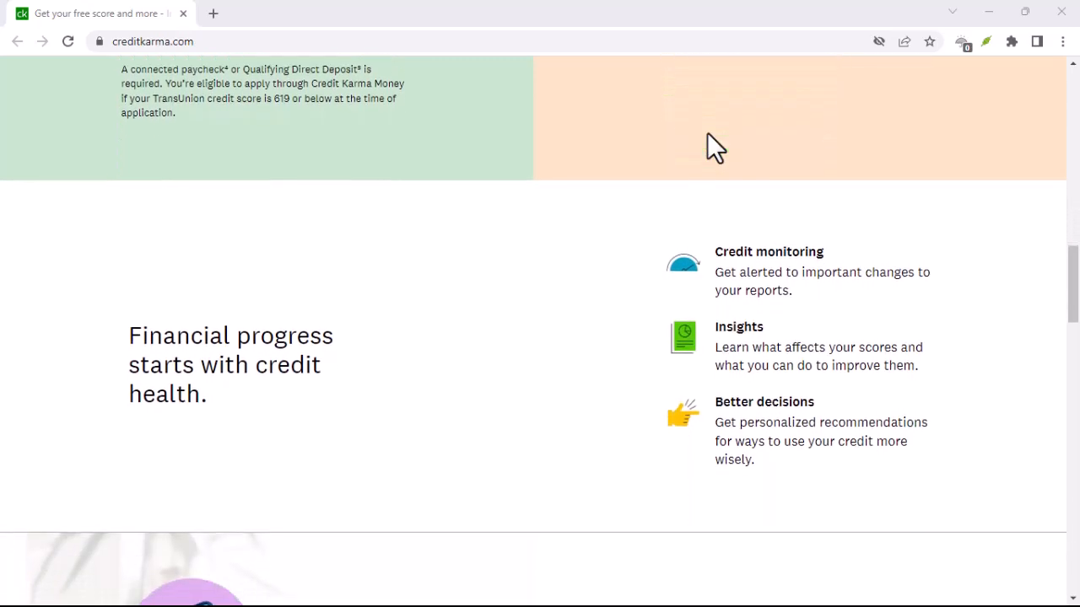
{"action": "scroll", "scroll_direction": "down", "scroll_amount": 3}
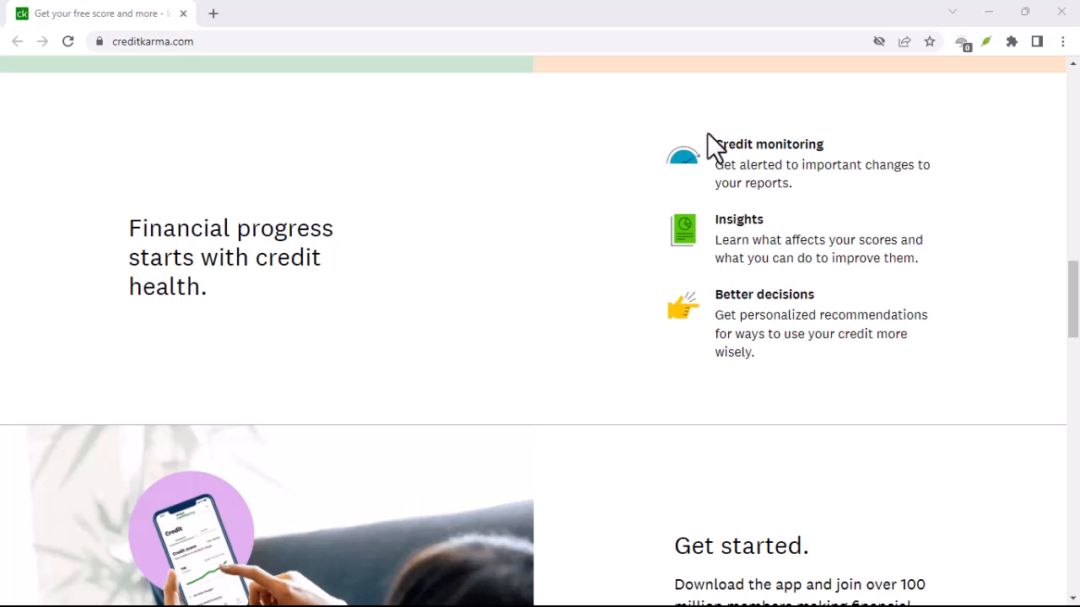
{"action": "scroll", "scroll_direction": "down", "scroll_amount": 3}
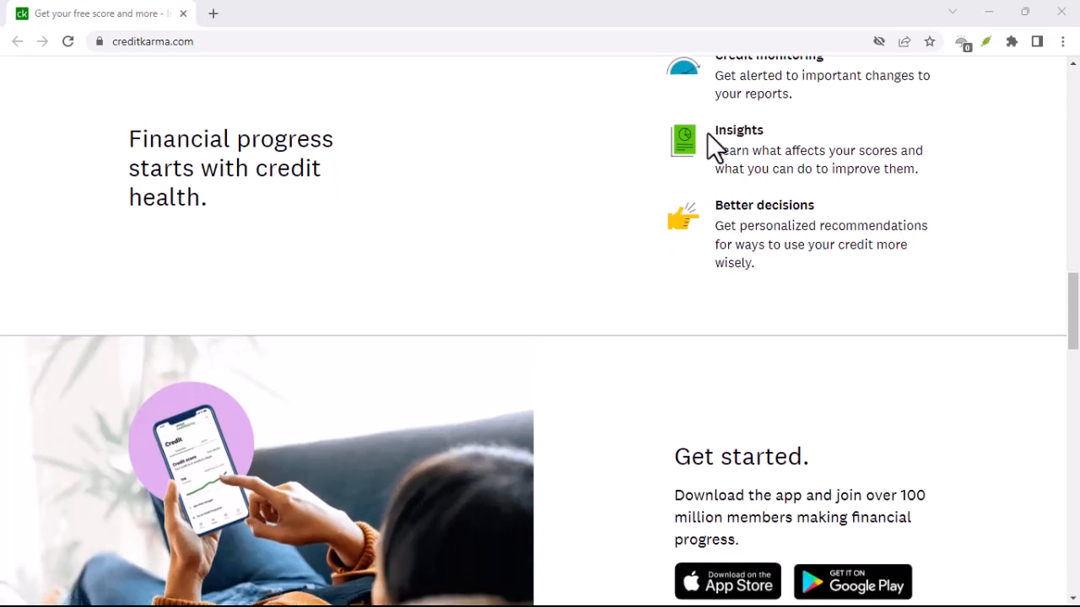
{"action": "scroll", "scroll_direction": "down", "scroll_amount": 3}
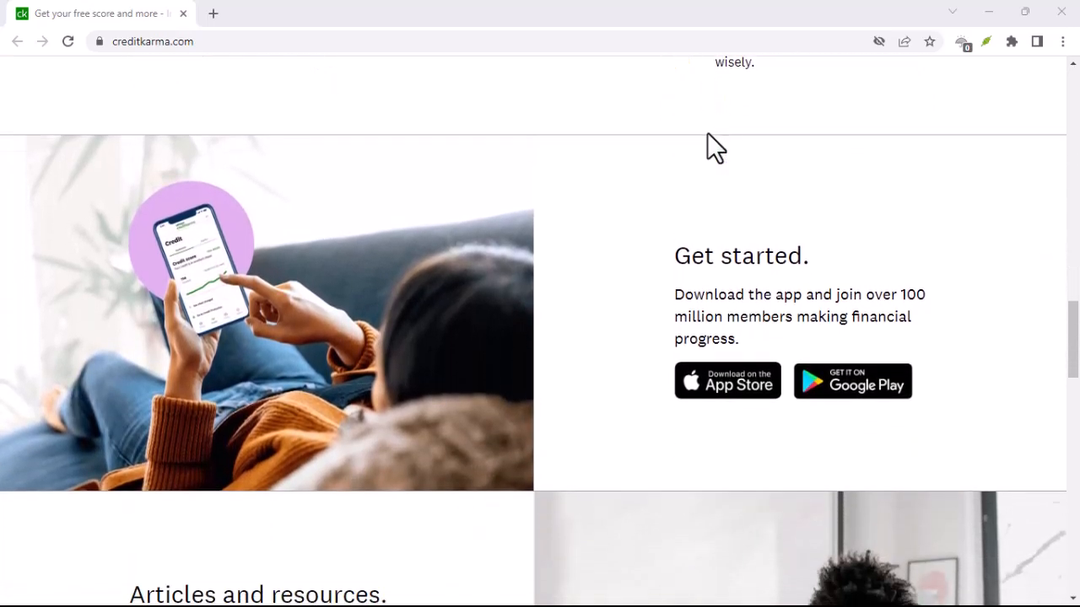
{"action": "scroll", "scroll_direction": "down", "scroll_amount": 3}
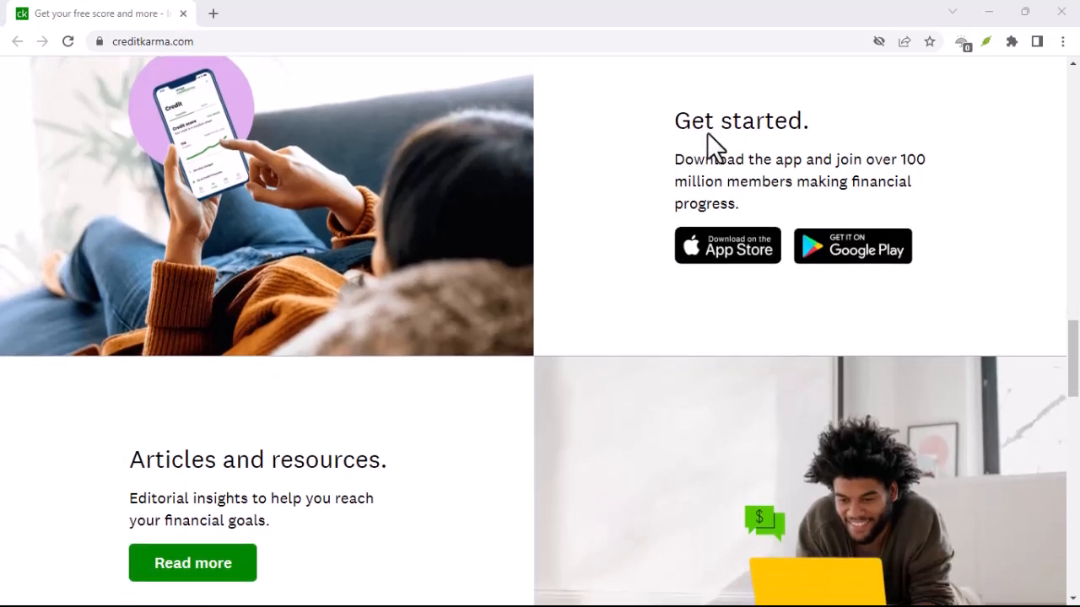
{"action": "scroll", "scroll_direction": "down", "scroll_amount": 3}
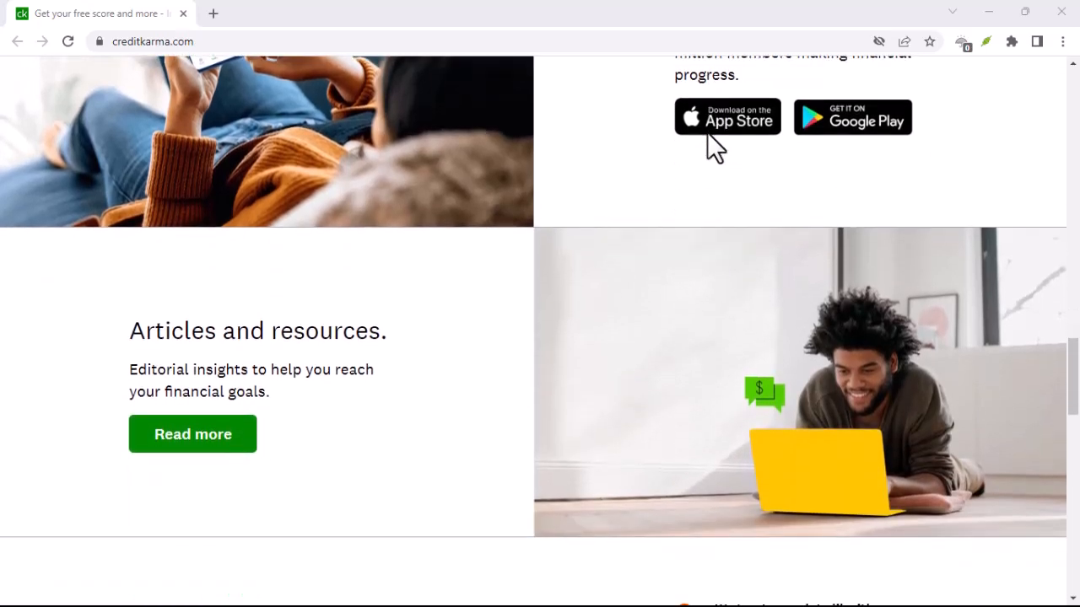
{"action": "scroll", "scroll_direction": "down", "scroll_amount": 3}
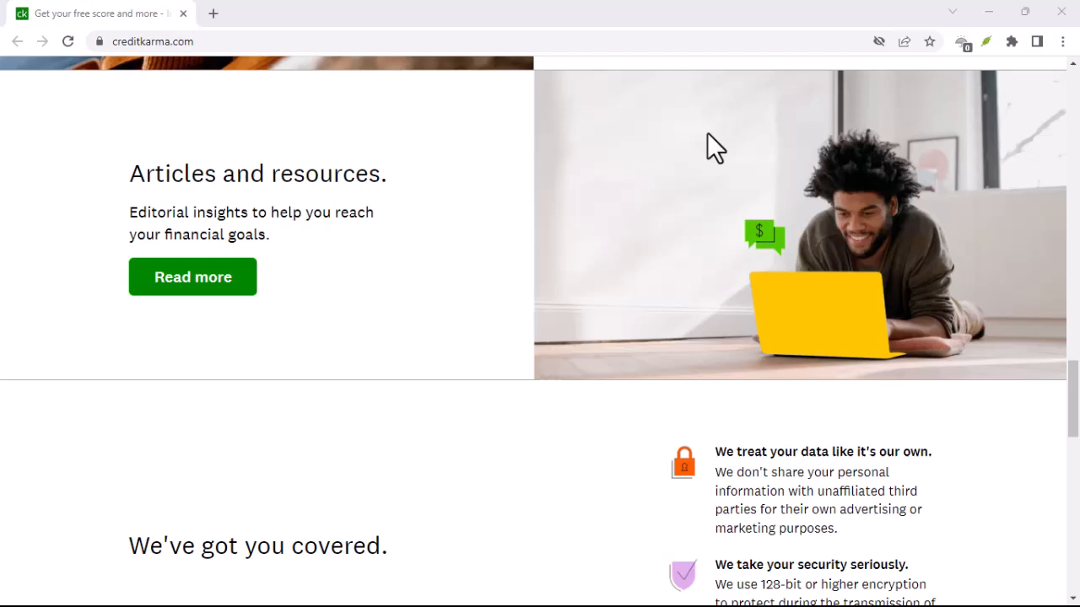
{"action": "scroll", "scroll_direction": "down", "scroll_amount": 3}
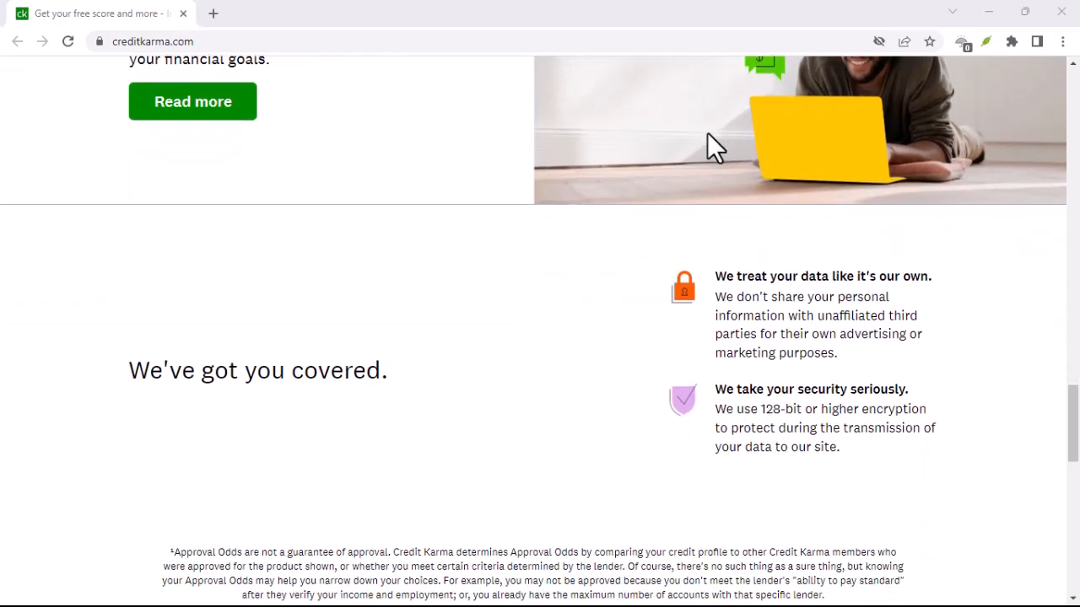
{"action": "scroll", "scroll_direction": "down", "scroll_amount": 3}
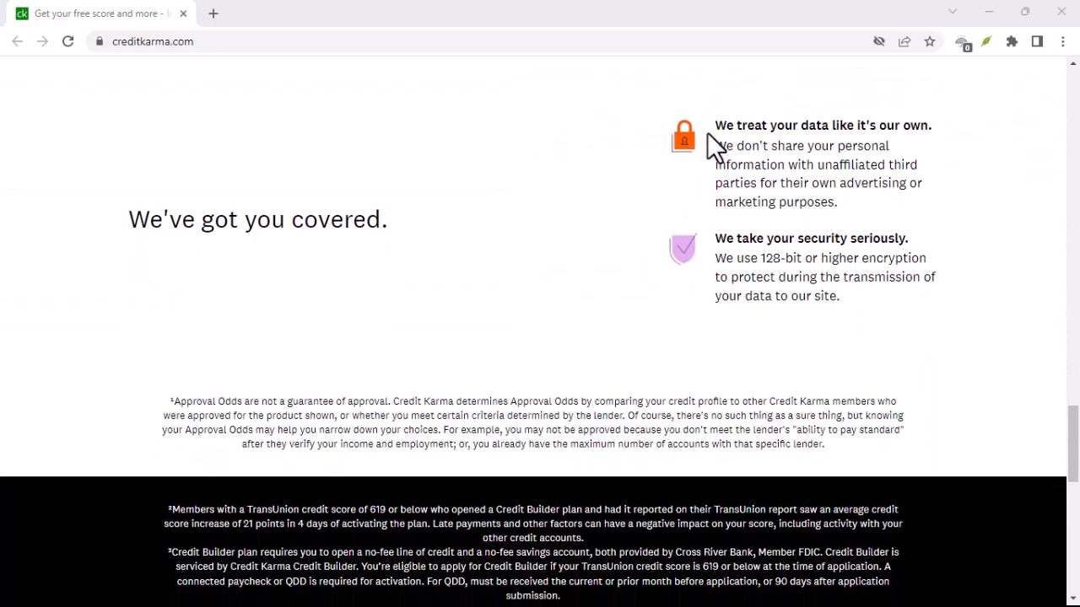
{"action": "scroll", "scroll_direction": "down", "scroll_amount": 3}
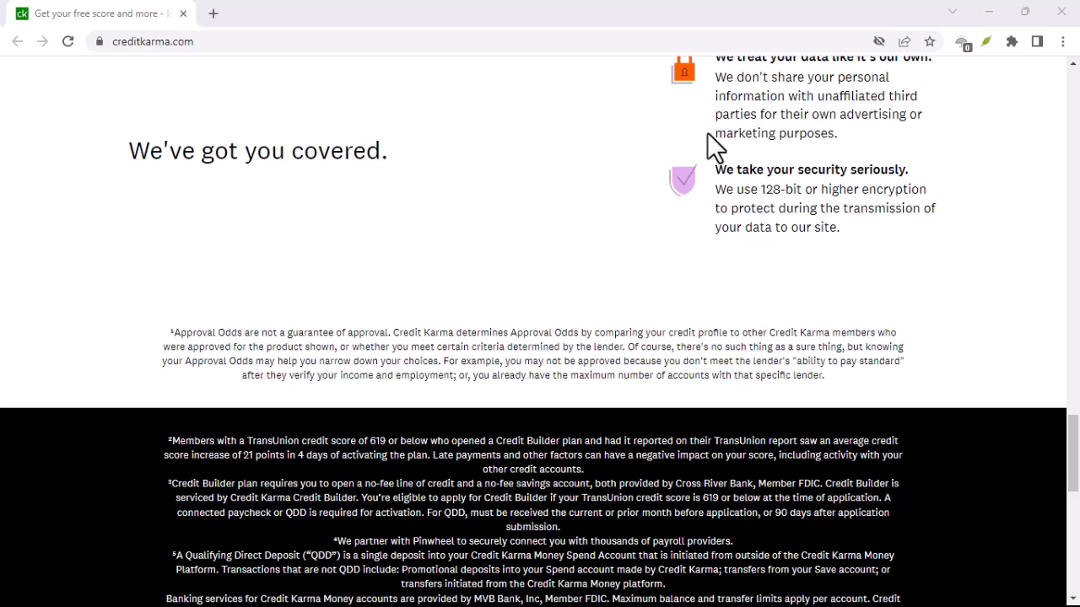
{"action": "scroll", "scroll_direction": "down", "scroll_amount": 3}
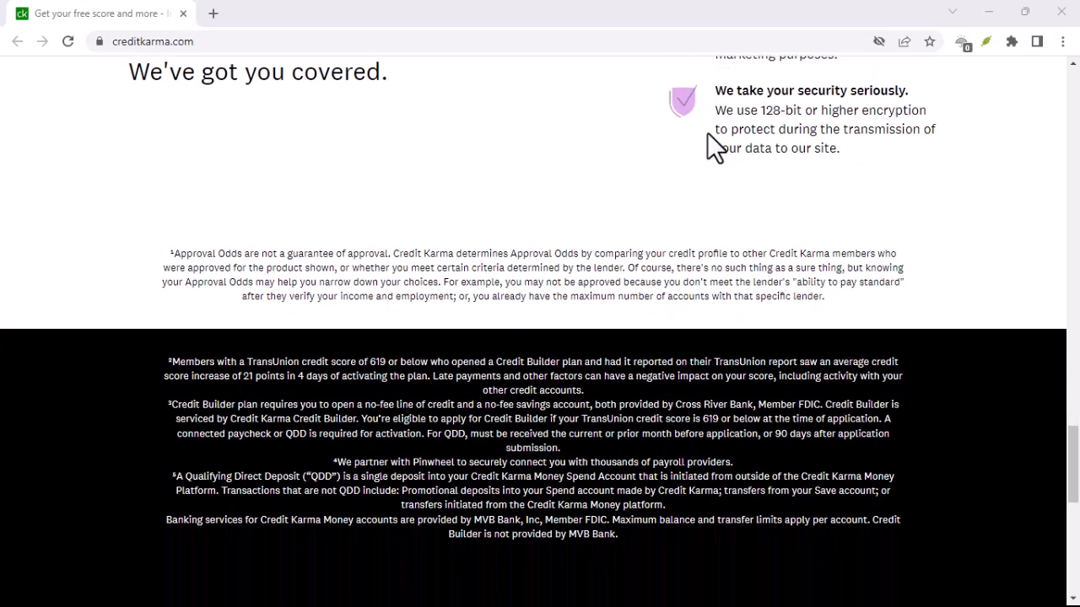
{"action": "scroll", "scroll_direction": "down", "scroll_amount": 3}
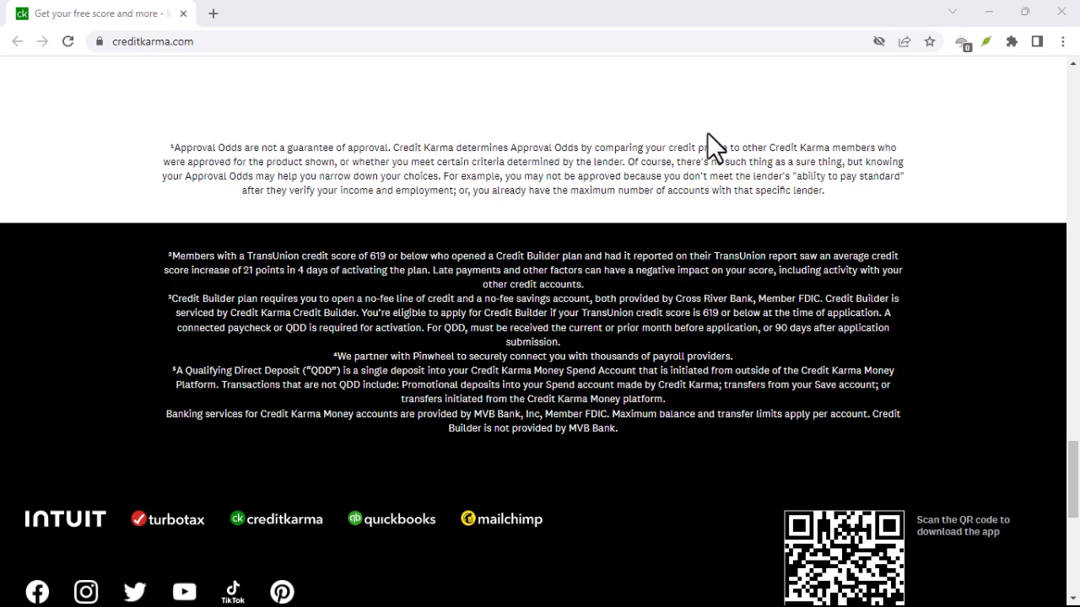
{"action": "scroll", "scroll_direction": "down", "scroll_amount": 3}
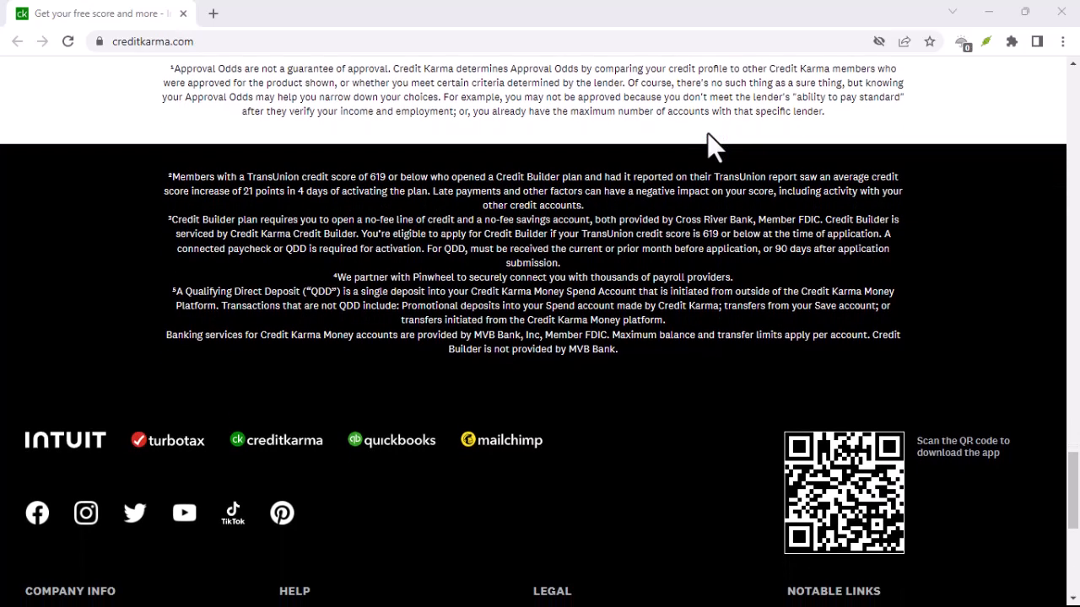
{"action": "scroll", "scroll_direction": "down", "scroll_amount": 3}
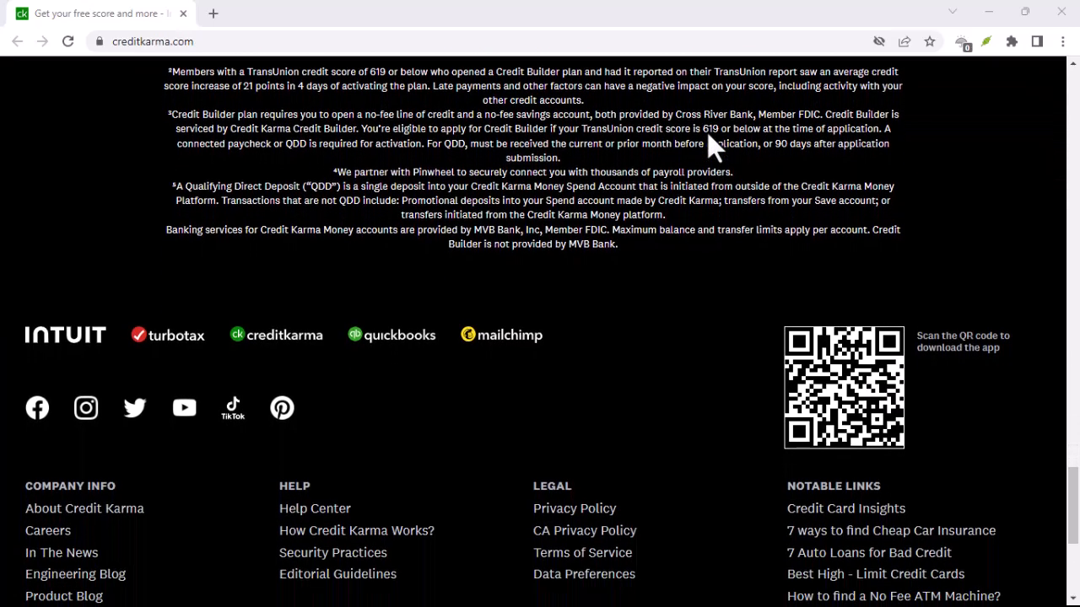
{"action": "scroll", "scroll_direction": "down", "scroll_amount": 3}
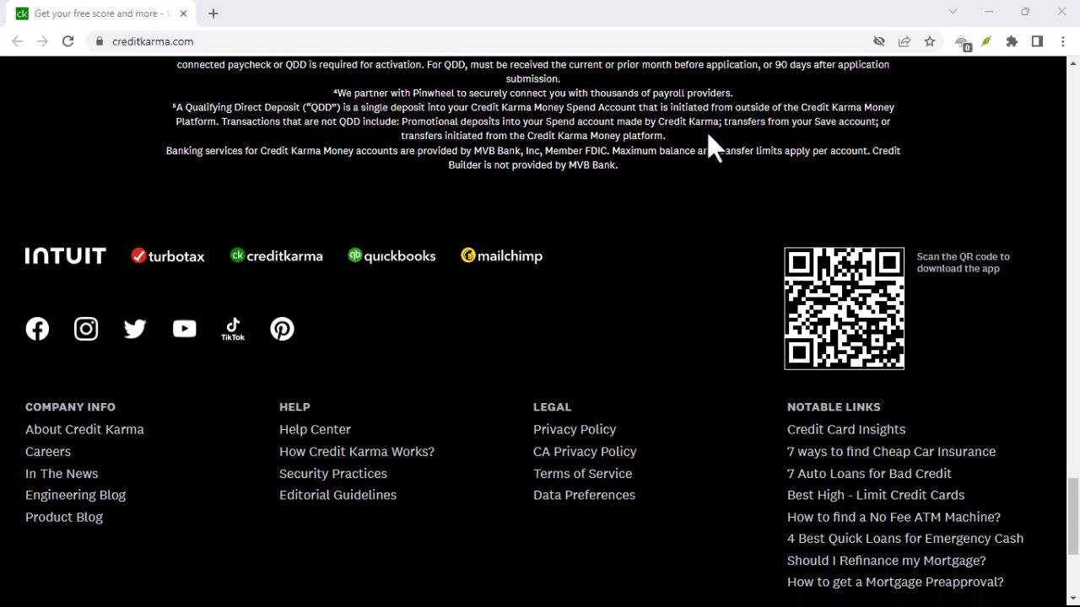
{"action": "scroll", "scroll_direction": "down", "scroll_amount": 3}
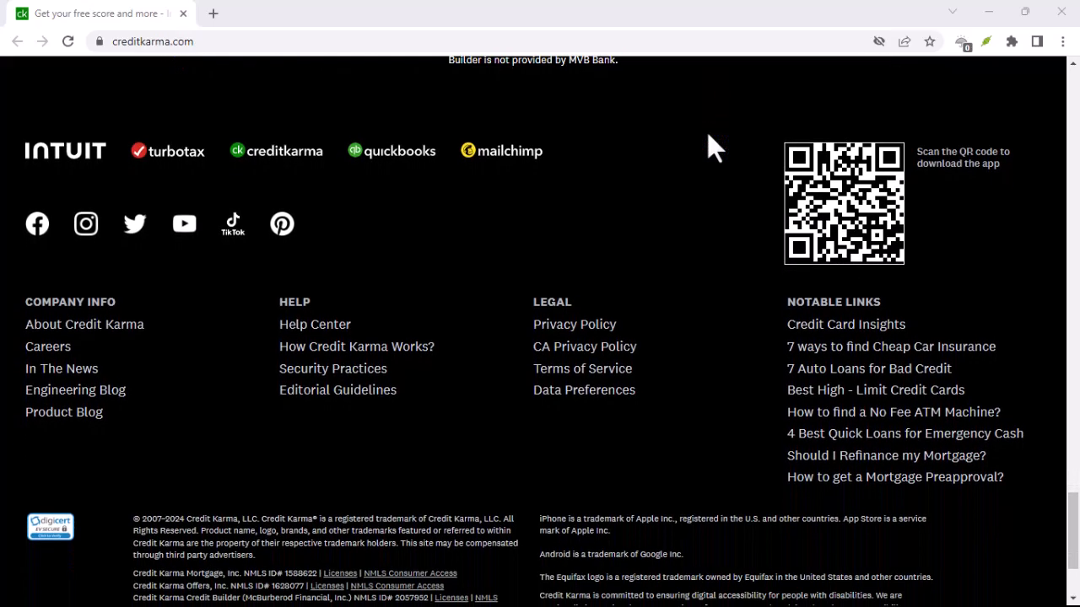
{"action": "scroll", "scroll_direction": "down", "scroll_amount": 3}
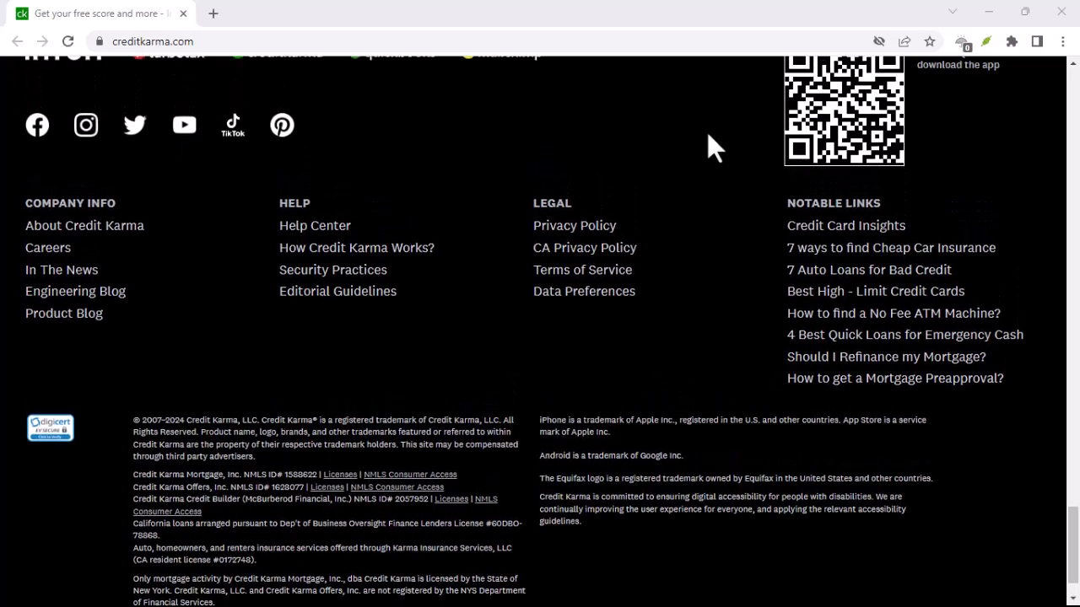
{"action": "scroll", "scroll_direction": "up", "scroll_amount": 3}
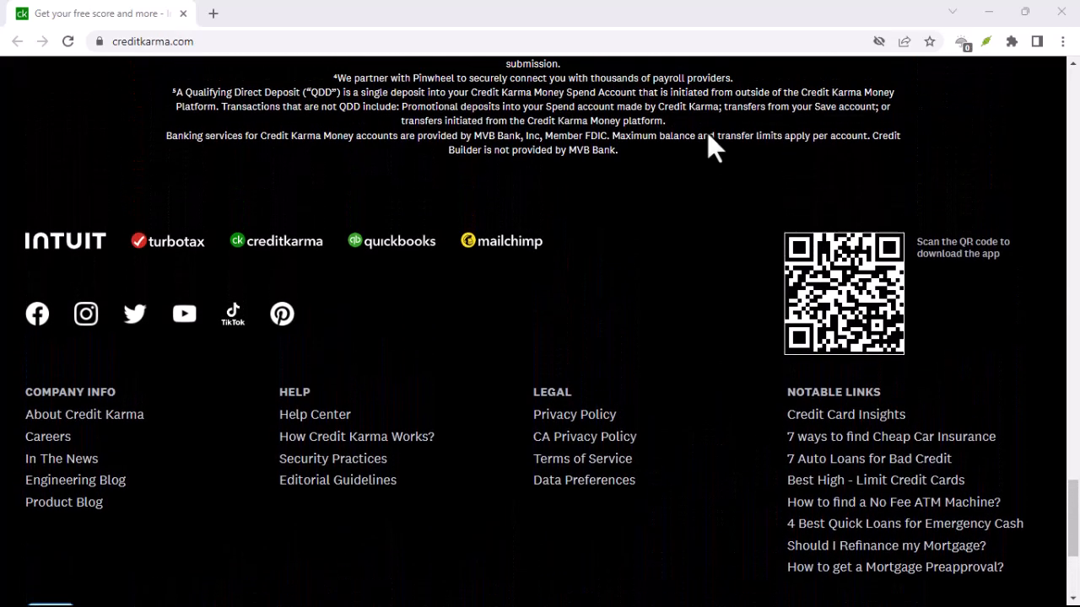
{"action": "scroll", "scroll_direction": "up", "scroll_amount": 3}
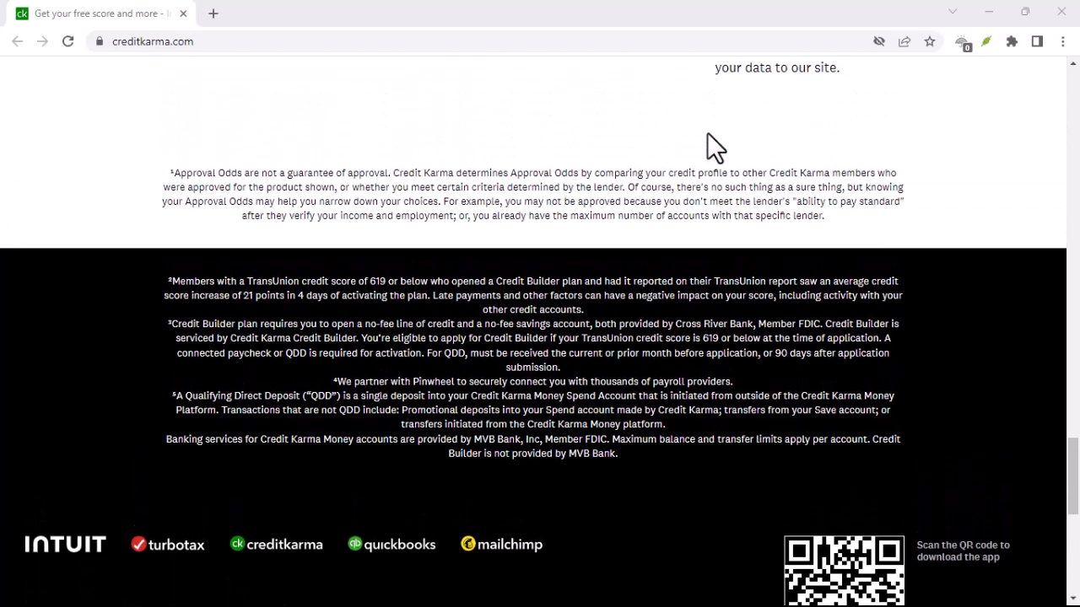
{"action": "scroll", "scroll_direction": "up", "scroll_amount": 3}
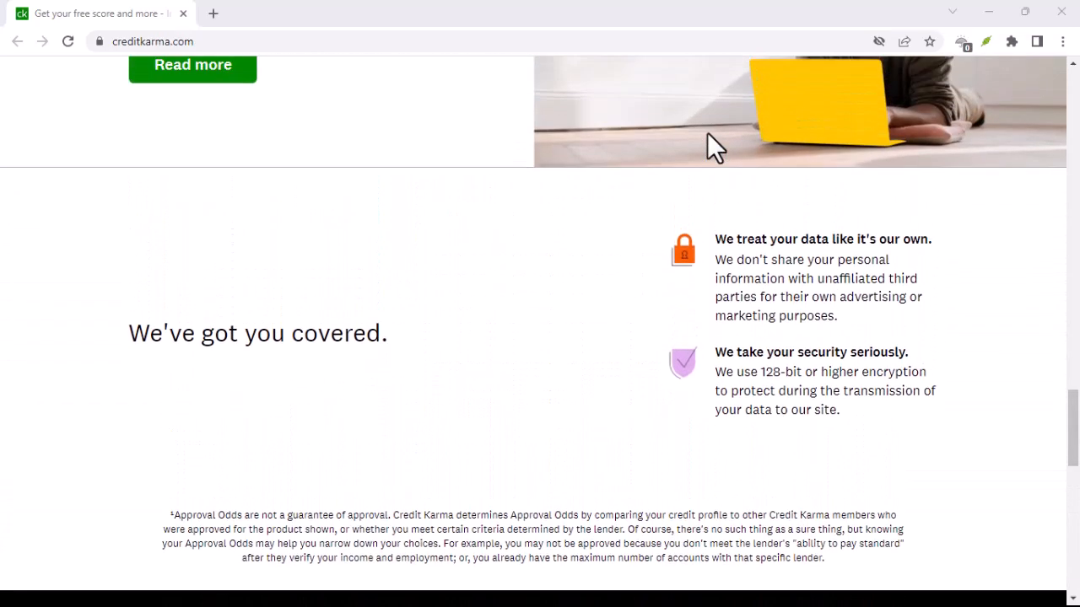